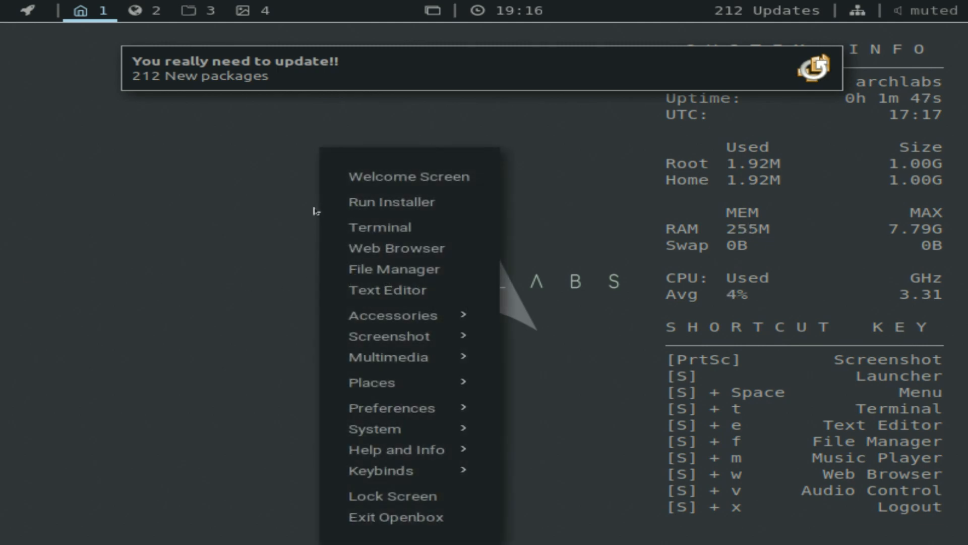
Step: Launch the ArchLabs installer and confirm English as the installation language
{"action": "left_click", "coordinate": [392, 201]}
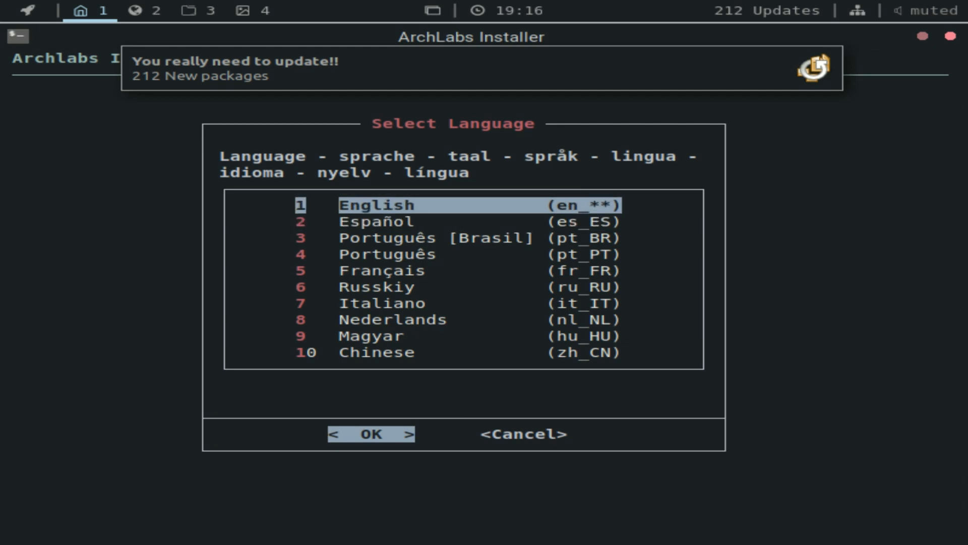
{"action": "key", "text": "Down"}
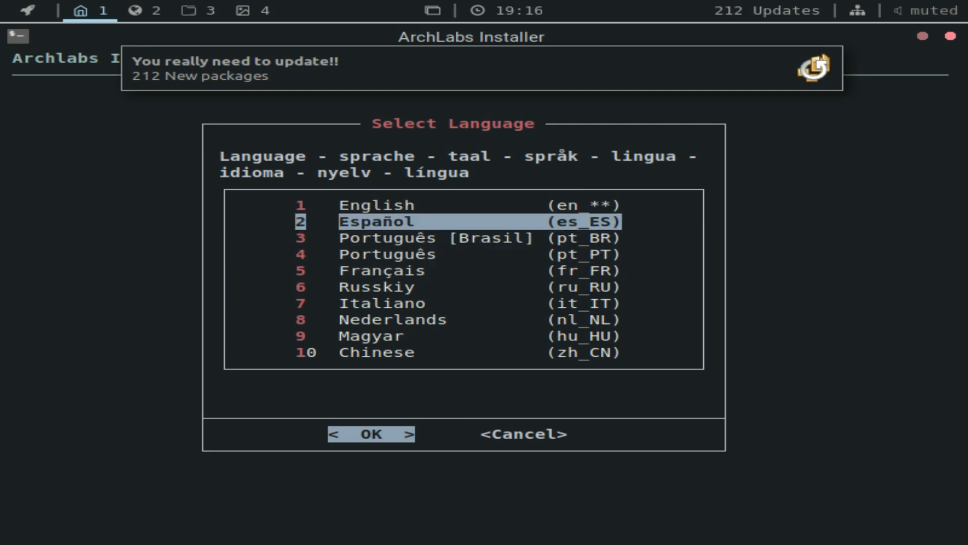
{"action": "key", "text": "Up"}
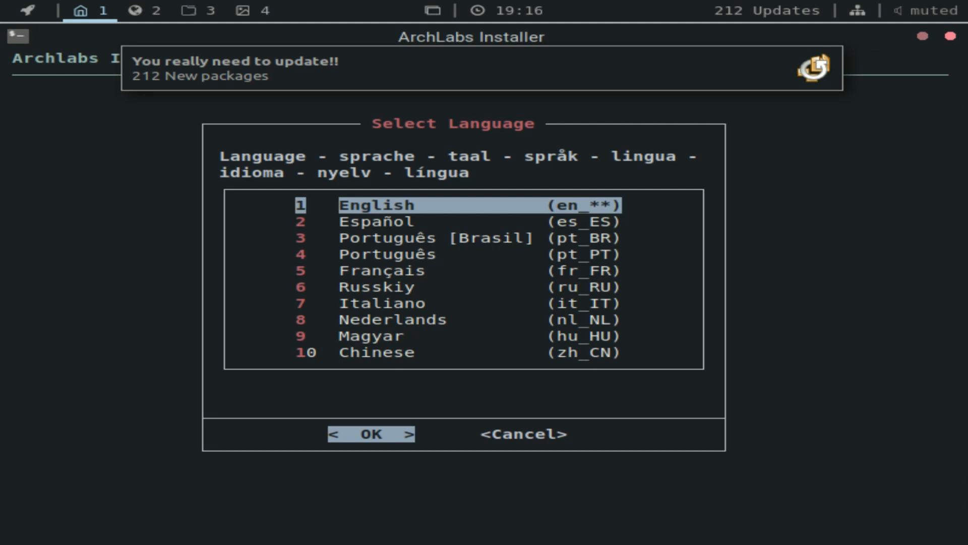
{"action": "left_click", "coordinate": [371, 434]}
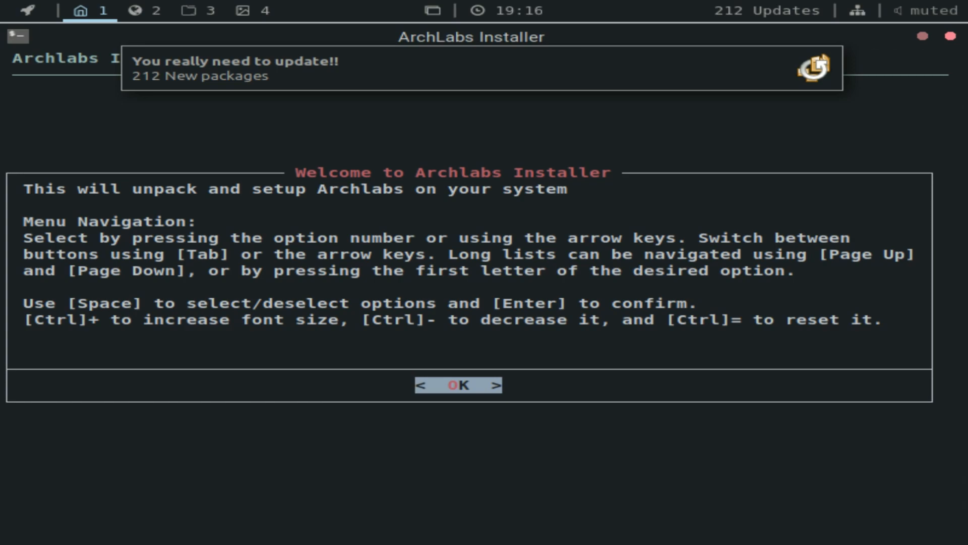
Step: Dismiss the welcome notes on menu navigation to continue
{"action": "left_click", "coordinate": [457, 384]}
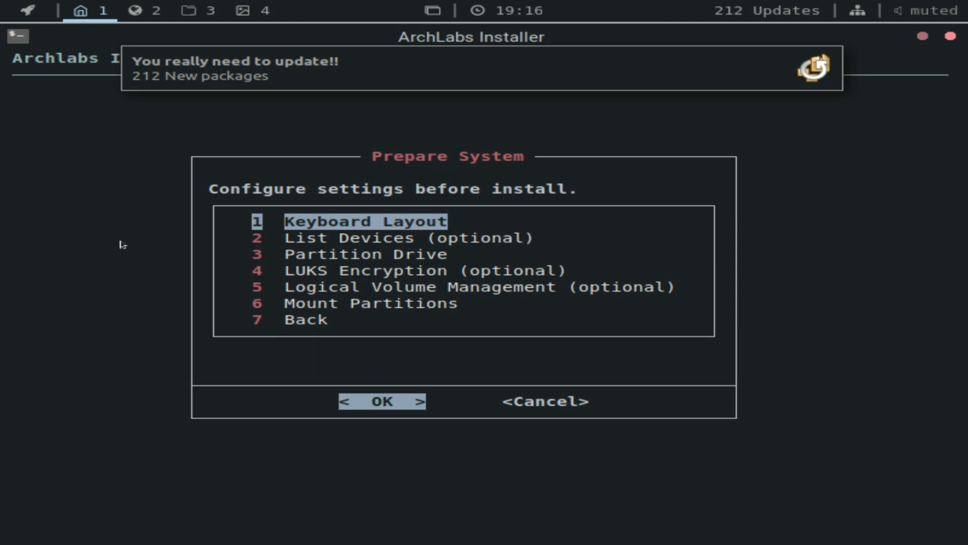
{"action": "mouse_move", "coordinate": [642, 288]}
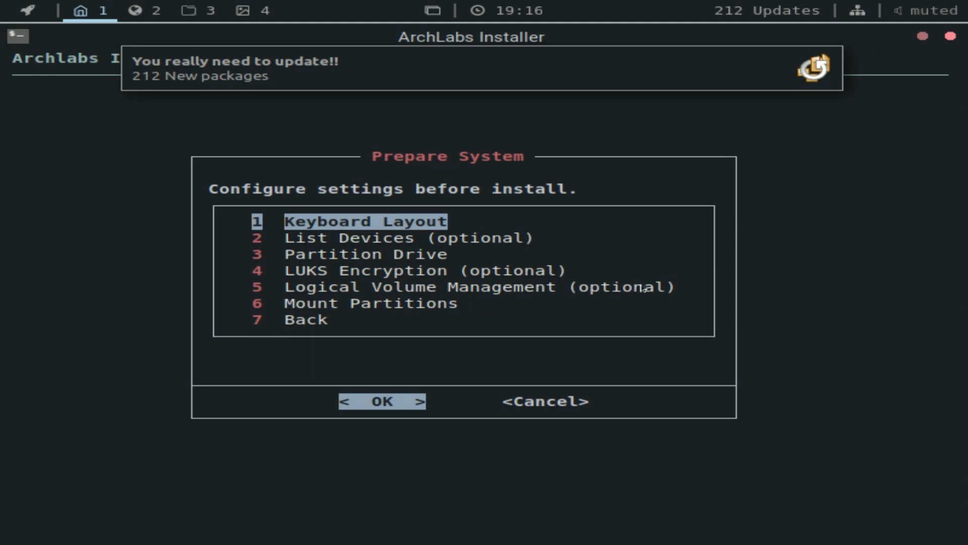
{"action": "mouse_move", "coordinate": [642, 269]}
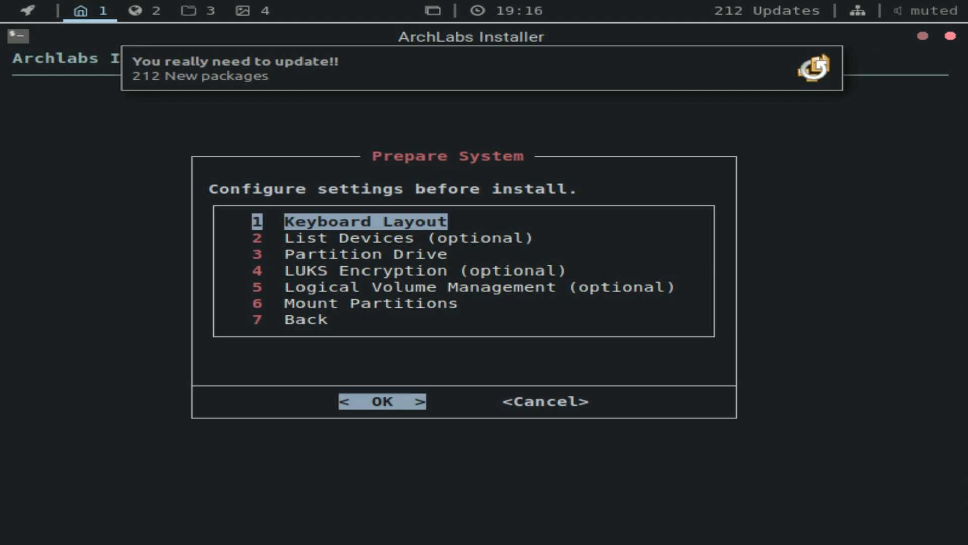
Step: Accept us as the keyboard layout and choose Partition Drive
{"action": "left_click", "coordinate": [370, 303]}
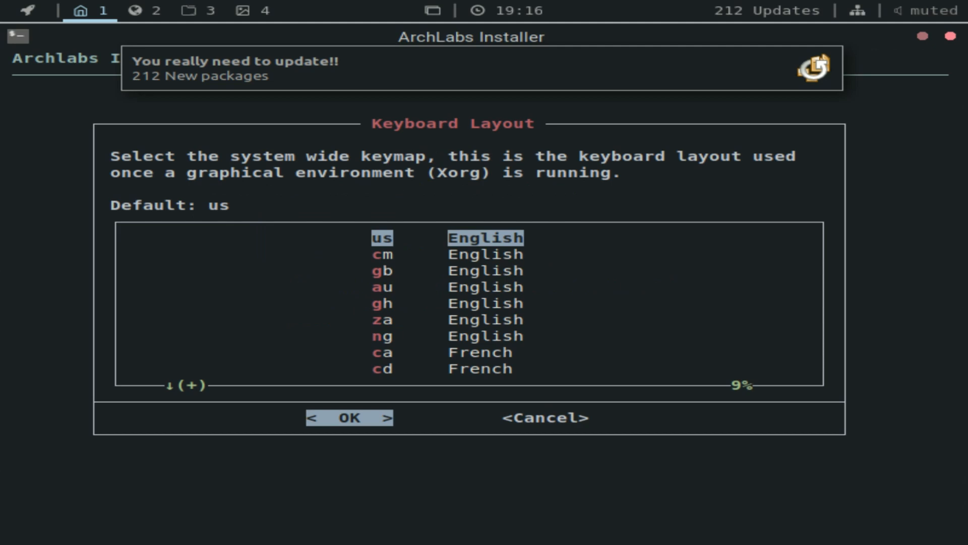
{"action": "left_click", "coordinate": [349, 417]}
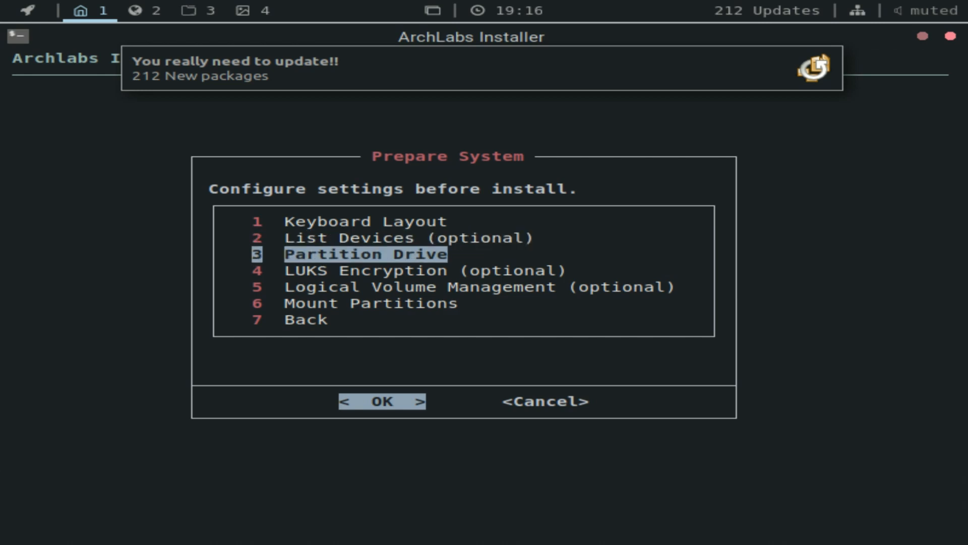
{"action": "left_click", "coordinate": [381, 401]}
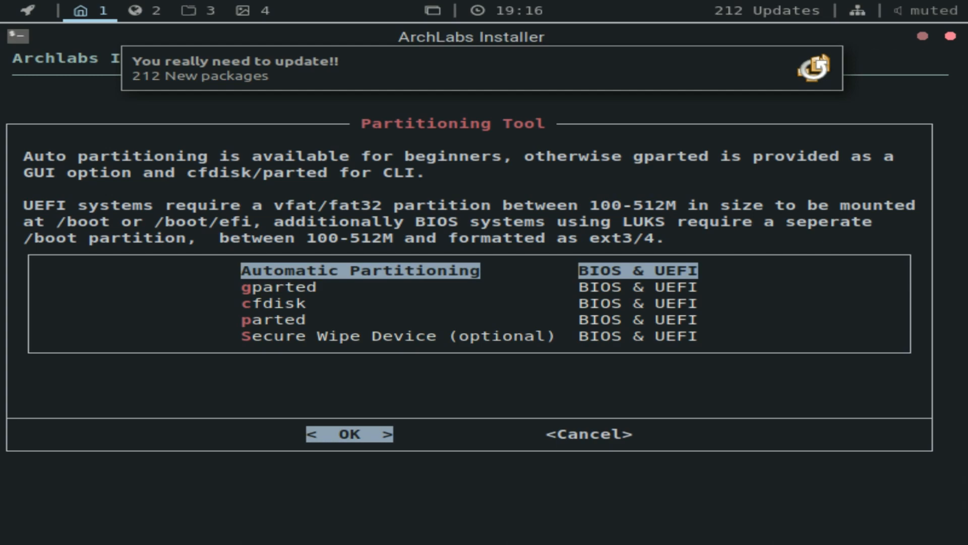
Step: Choose Automatic Partitioning and accept wiping /dev/sda
{"action": "key", "text": "Down"}
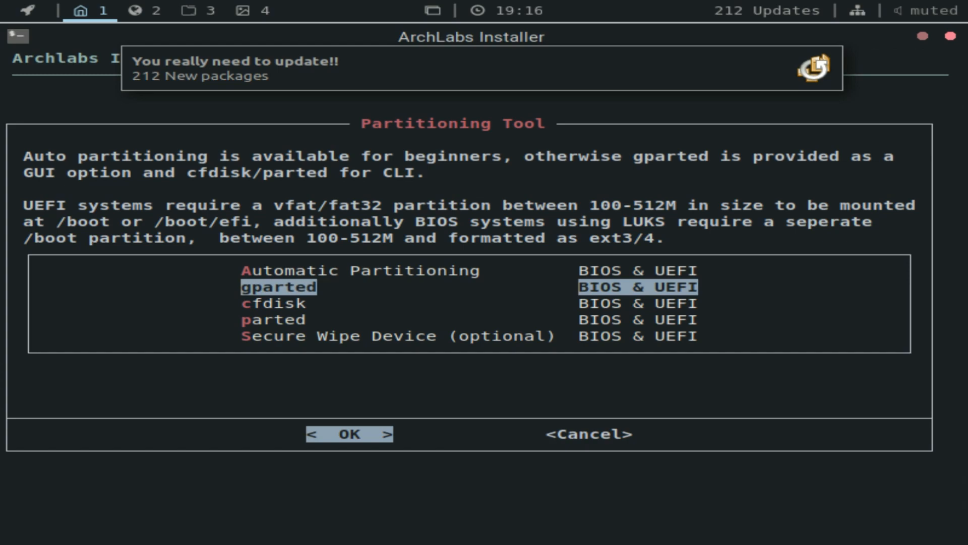
{"action": "key", "text": "Up"}
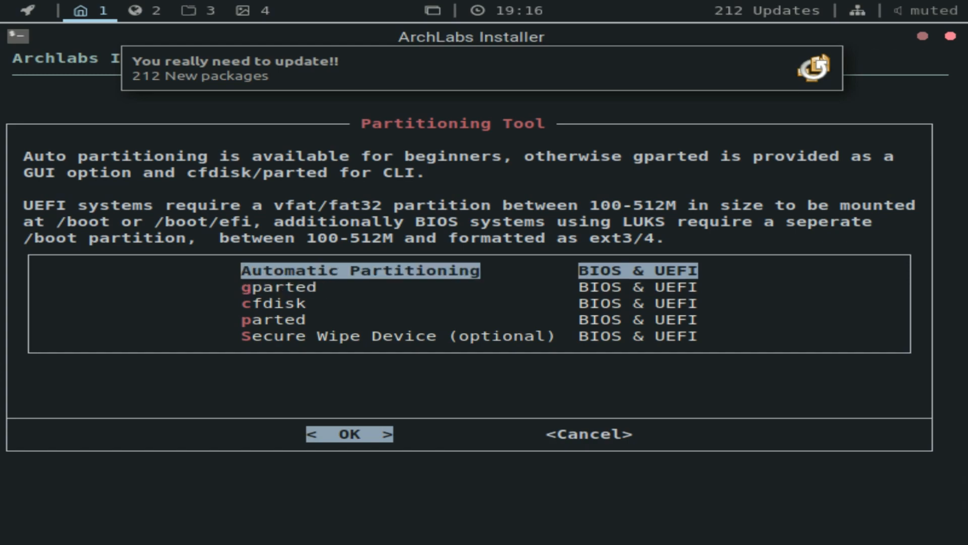
{"action": "left_click", "coordinate": [348, 432]}
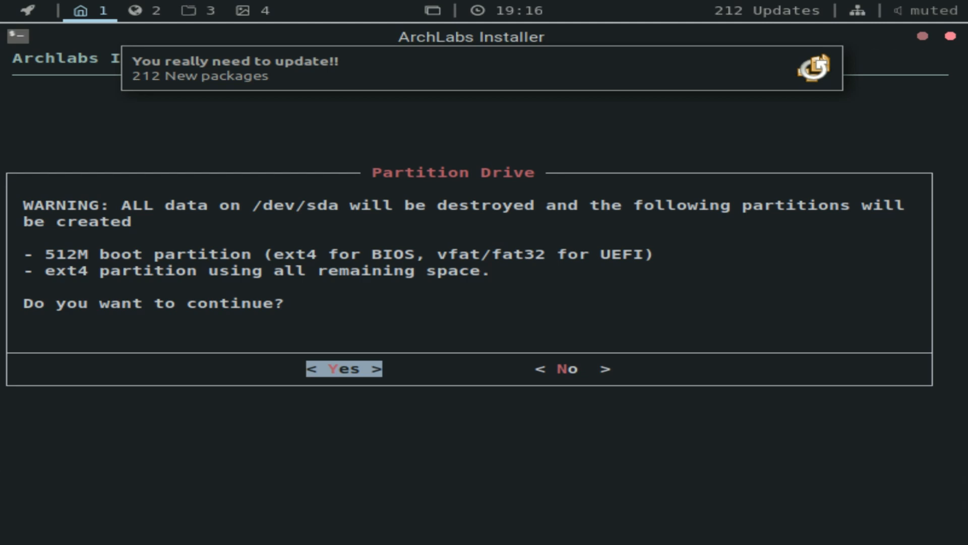
{"action": "left_click", "coordinate": [343, 368]}
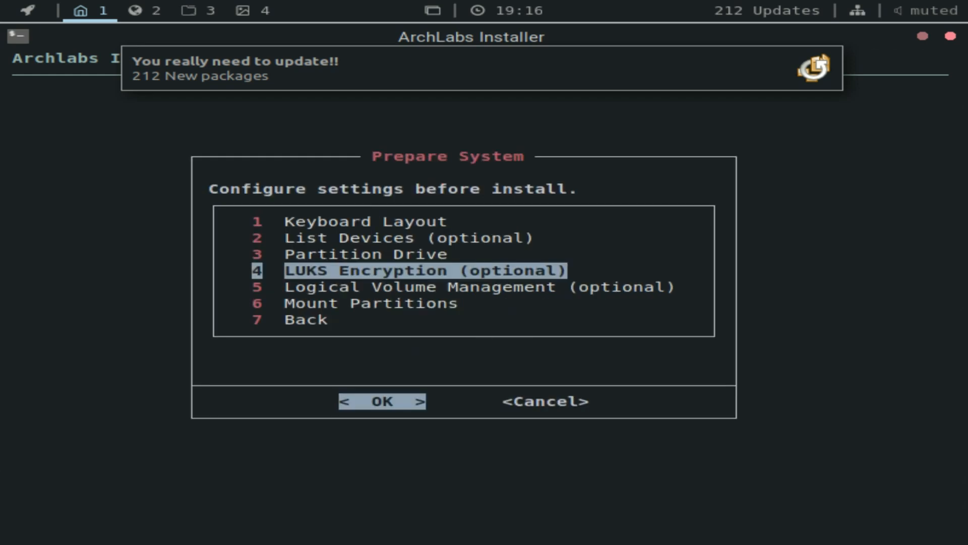
Step: Start Mount Partitions, acknowledge the notice, and pick ext4 for /dev/sda2
{"action": "key", "text": "Down"}
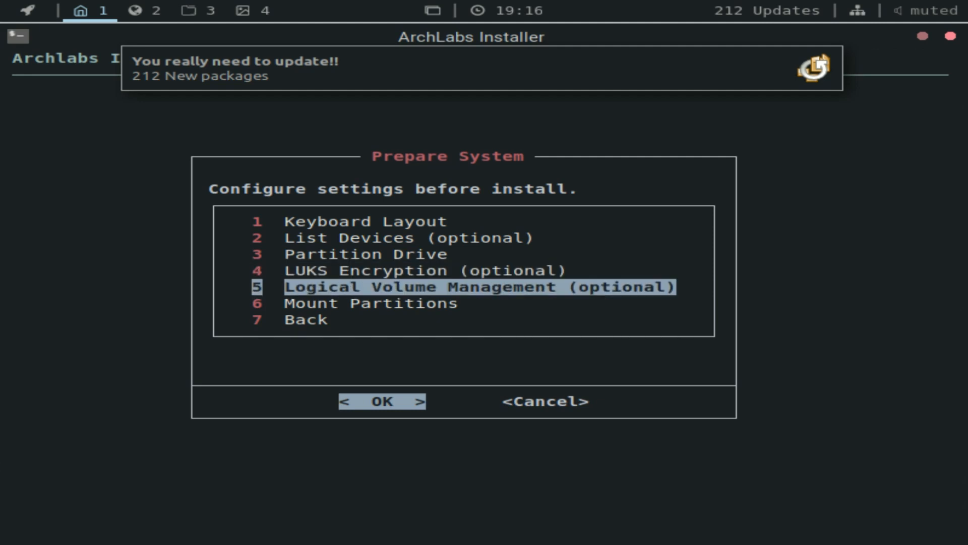
{"action": "key", "text": "Down"}
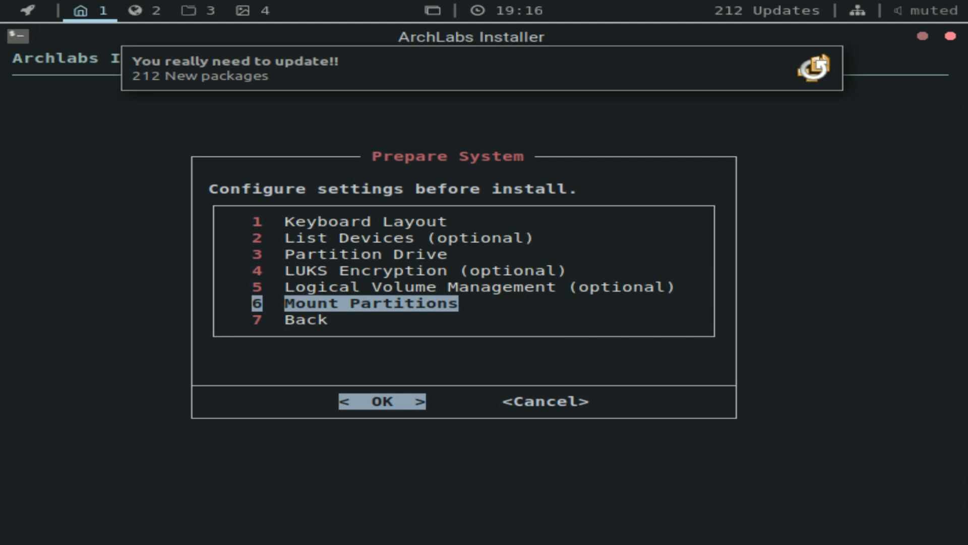
{"action": "left_click", "coordinate": [382, 401]}
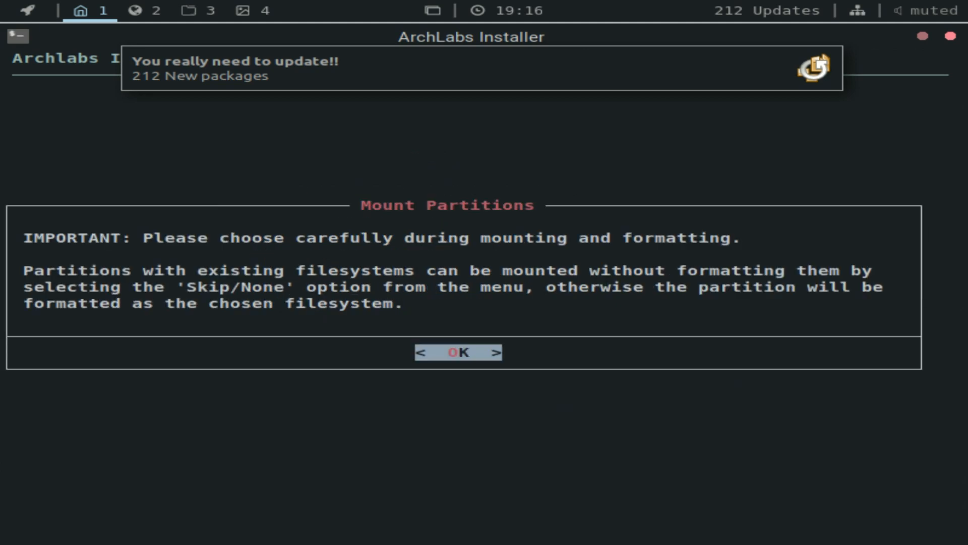
{"action": "left_click", "coordinate": [457, 352]}
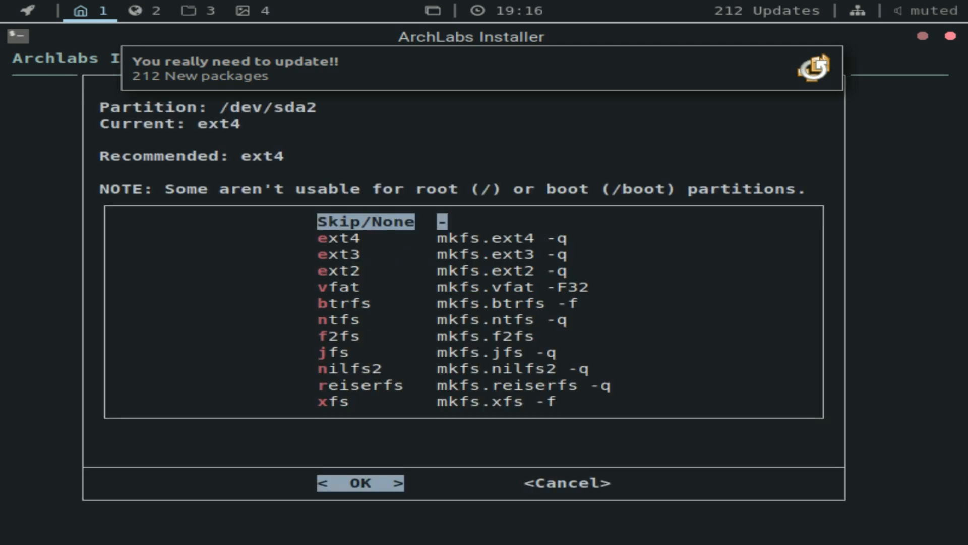
{"action": "mouse_move", "coordinate": [209, 162]}
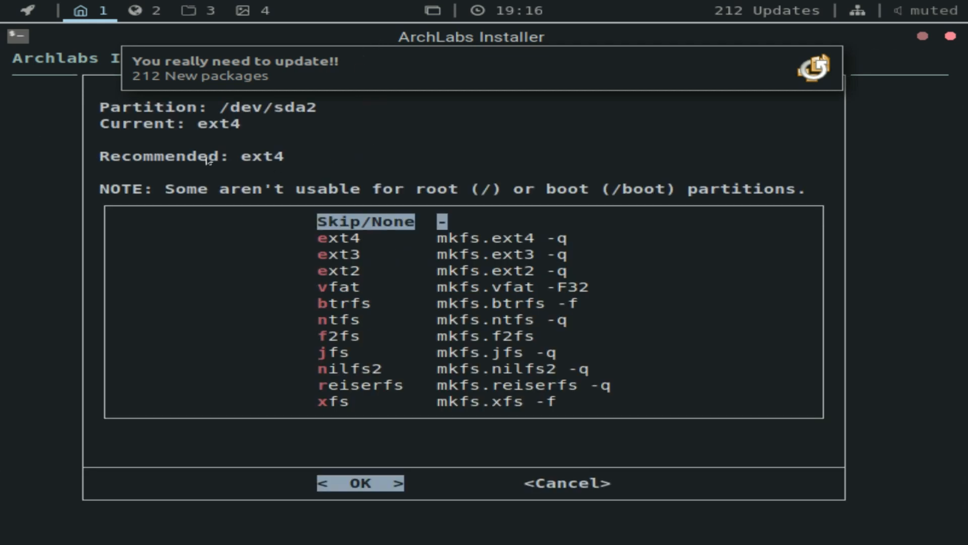
{"action": "mouse_move", "coordinate": [272, 171]}
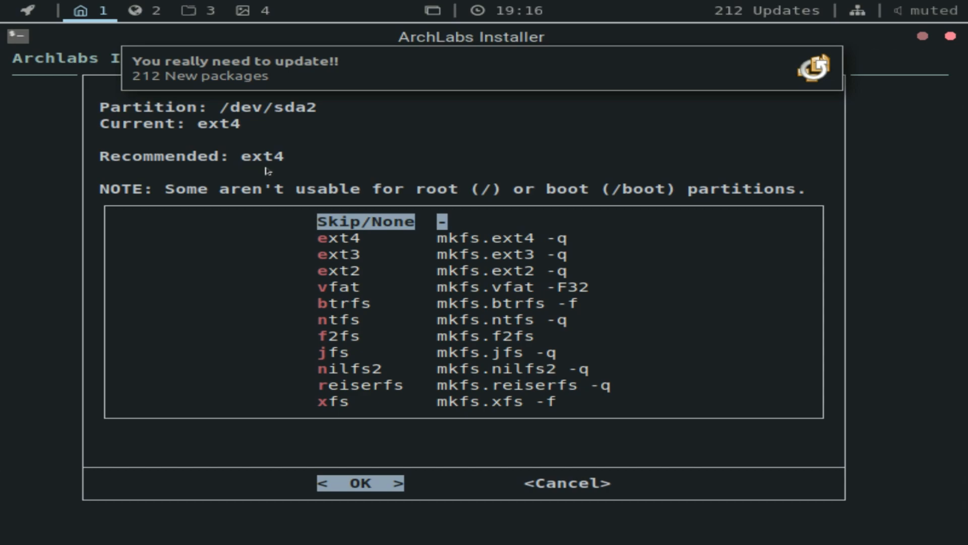
{"action": "mouse_move", "coordinate": [338, 168]}
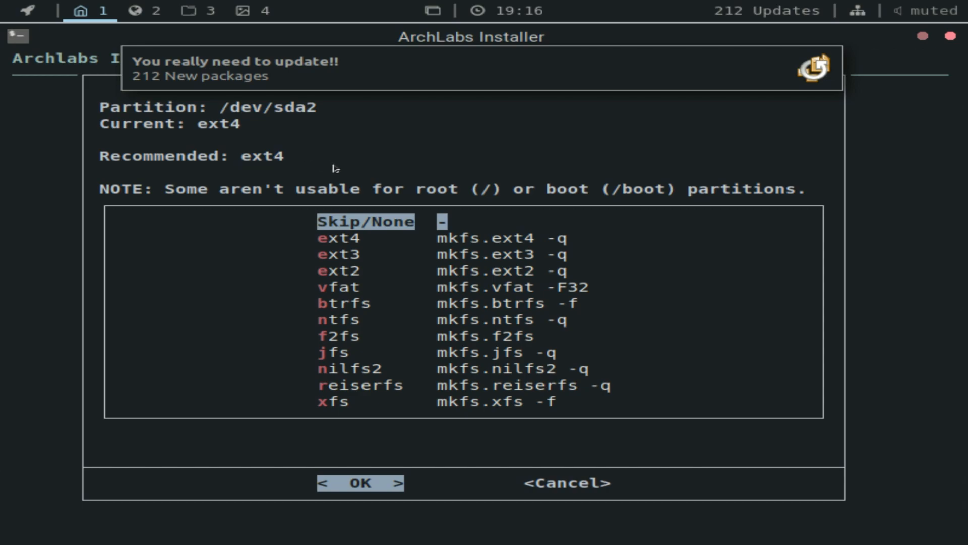
{"action": "key", "text": "Down"}
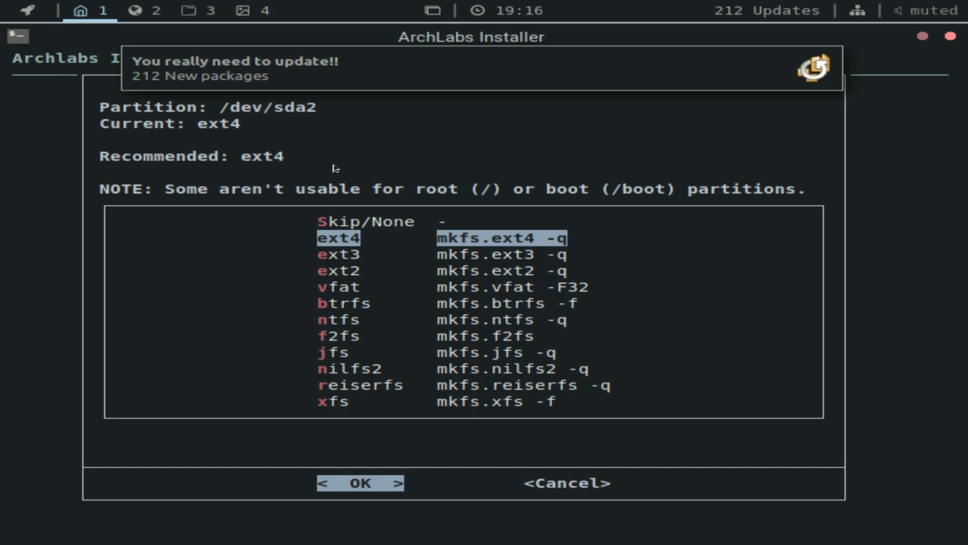
{"action": "left_click", "coordinate": [360, 483]}
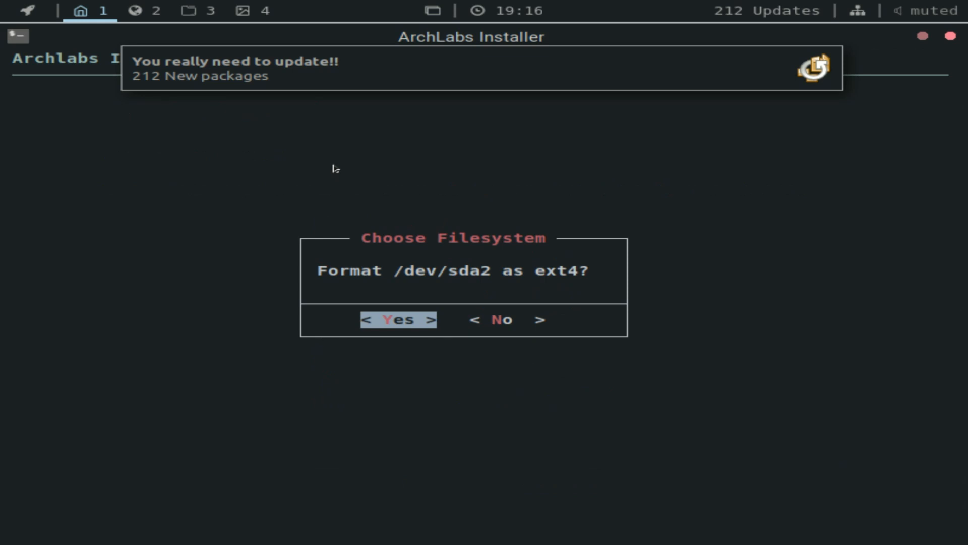
Step: Confirm formatting /dev/sda2 as ext4, leaving every Ext4 mount option unchecked
{"action": "left_click", "coordinate": [398, 319]}
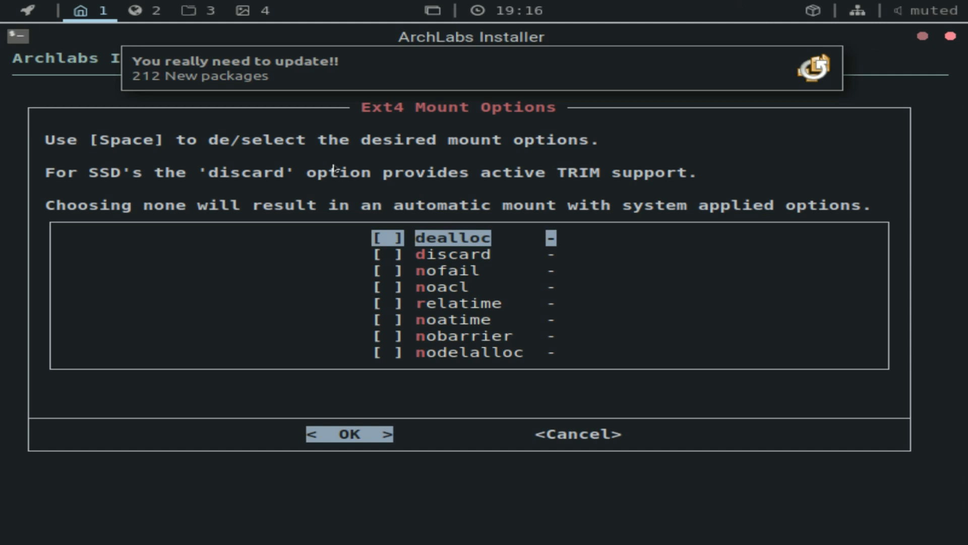
{"action": "mouse_move", "coordinate": [55, 224]}
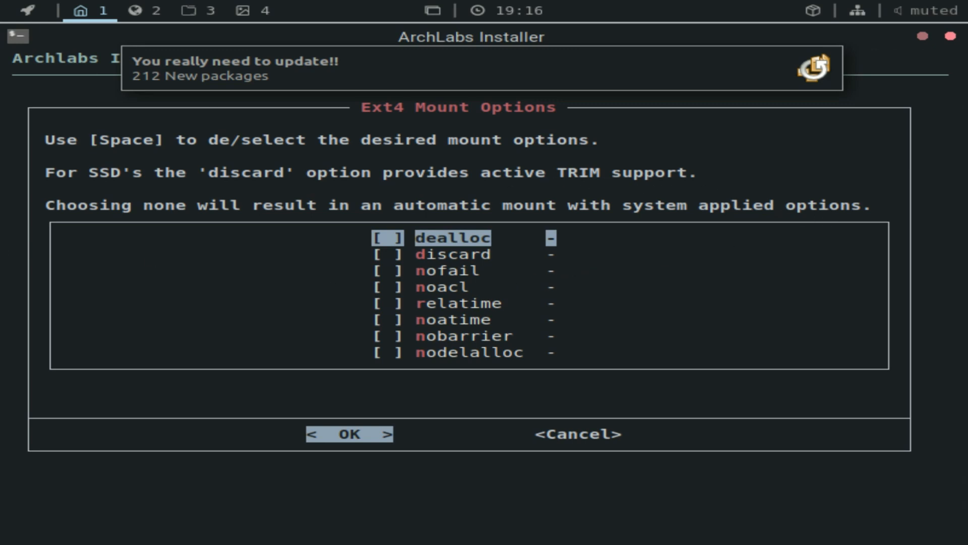
{"action": "key", "text": "Down"}
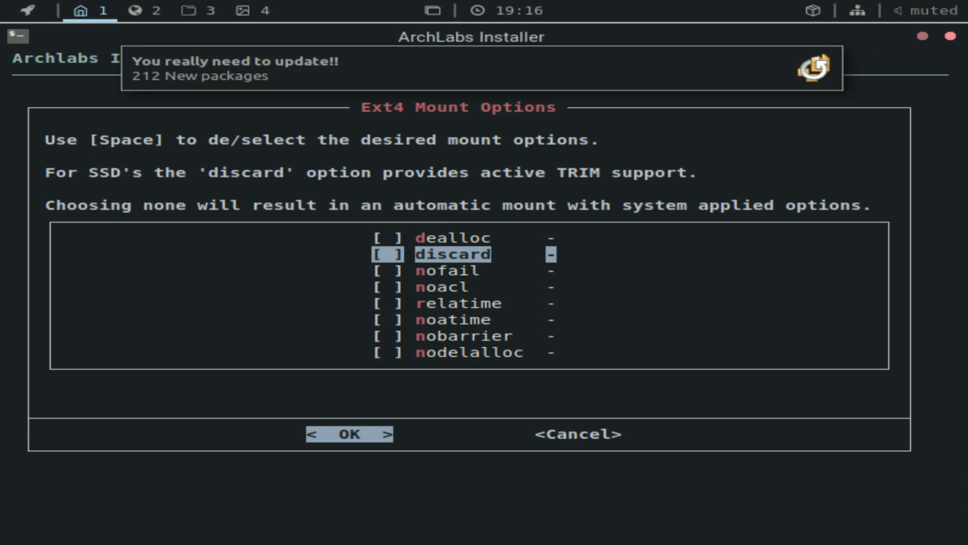
{"action": "key", "text": "Down"}
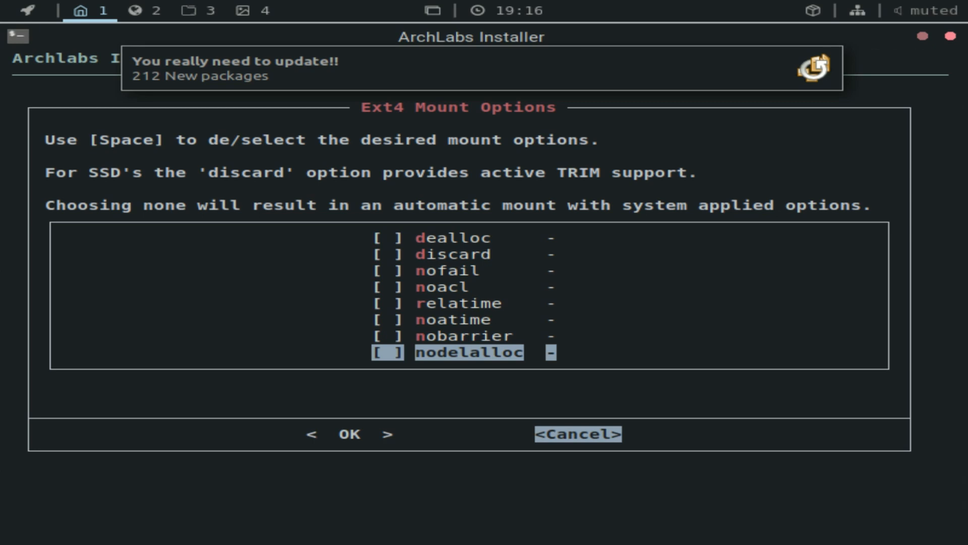
Step: Accept the mount options, choose grub with /boot, and add a 7979M swapfile
{"action": "left_click", "coordinate": [349, 434]}
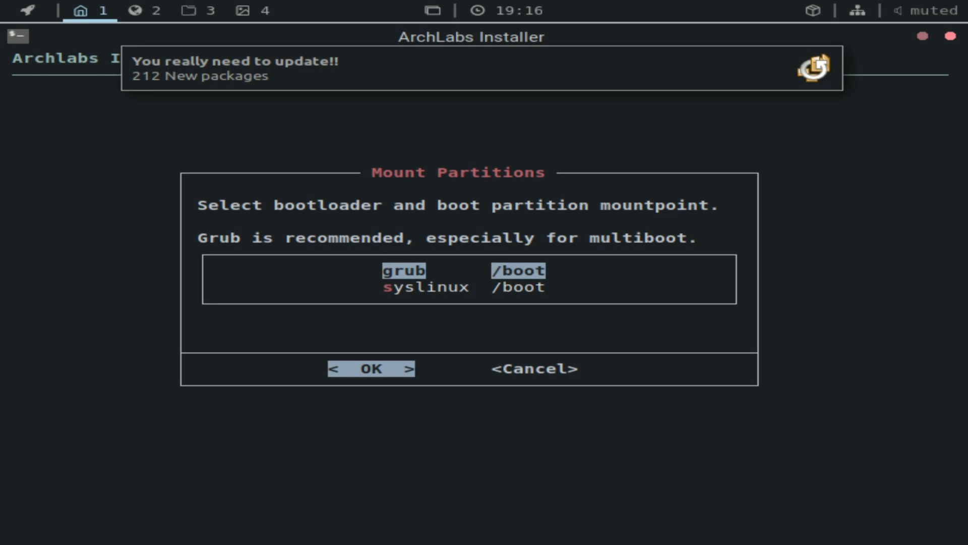
{"action": "mouse_move", "coordinate": [239, 266]}
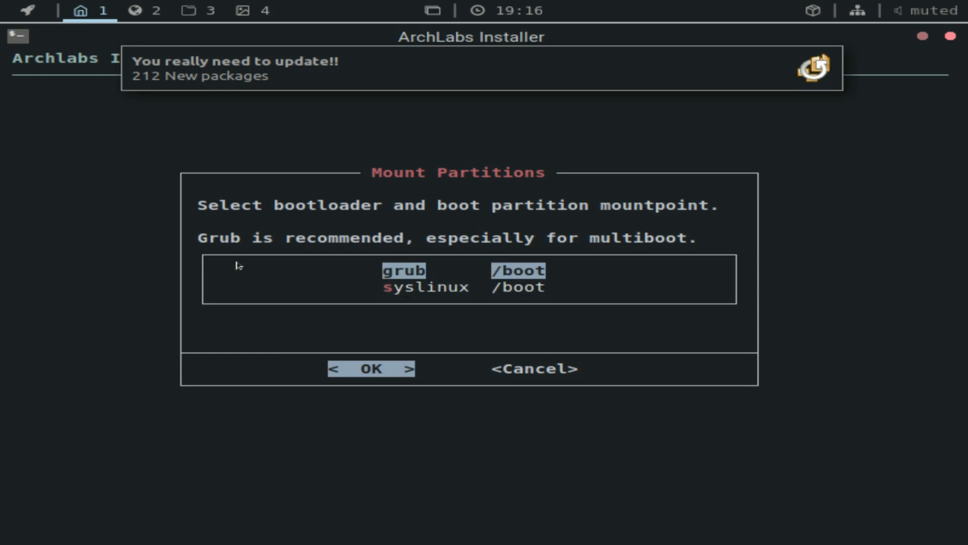
{"action": "left_click", "coordinate": [370, 368]}
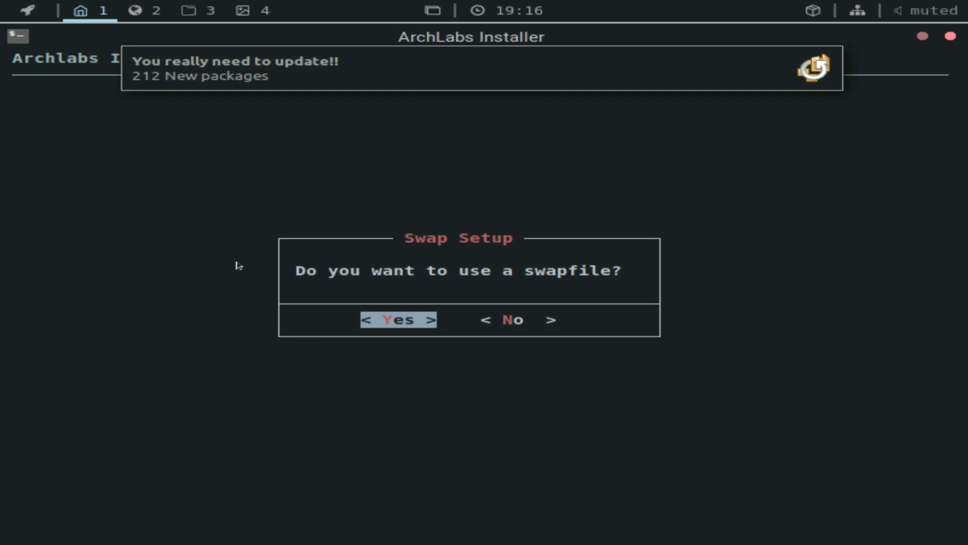
{"action": "mouse_move", "coordinate": [267, 278]}
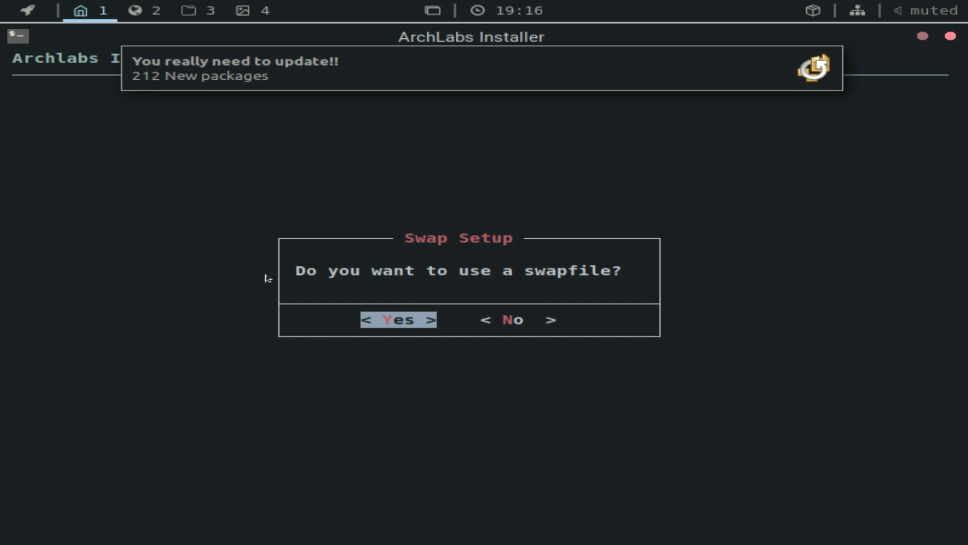
{"action": "mouse_move", "coordinate": [366, 281]}
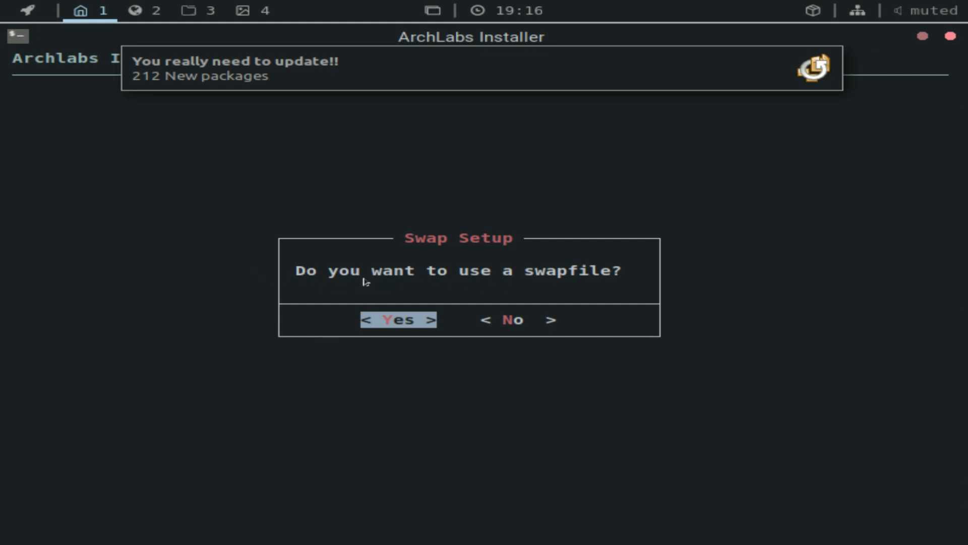
{"action": "mouse_move", "coordinate": [192, 271]}
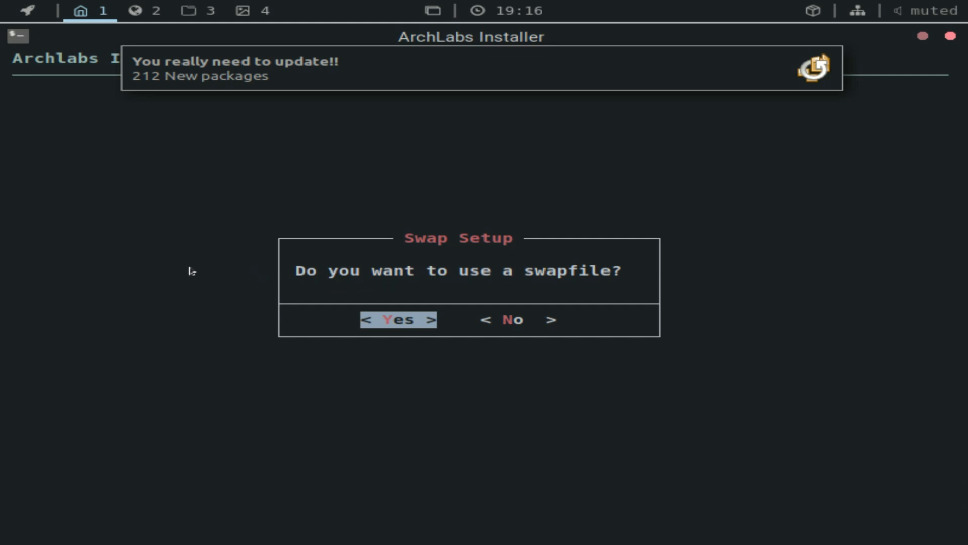
{"action": "left_click", "coordinate": [397, 319]}
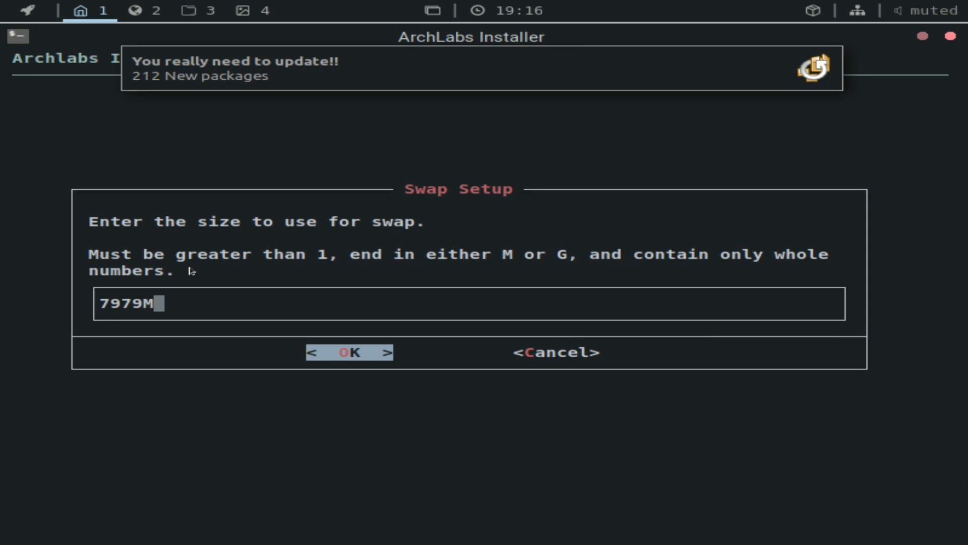
{"action": "left_click", "coordinate": [349, 352]}
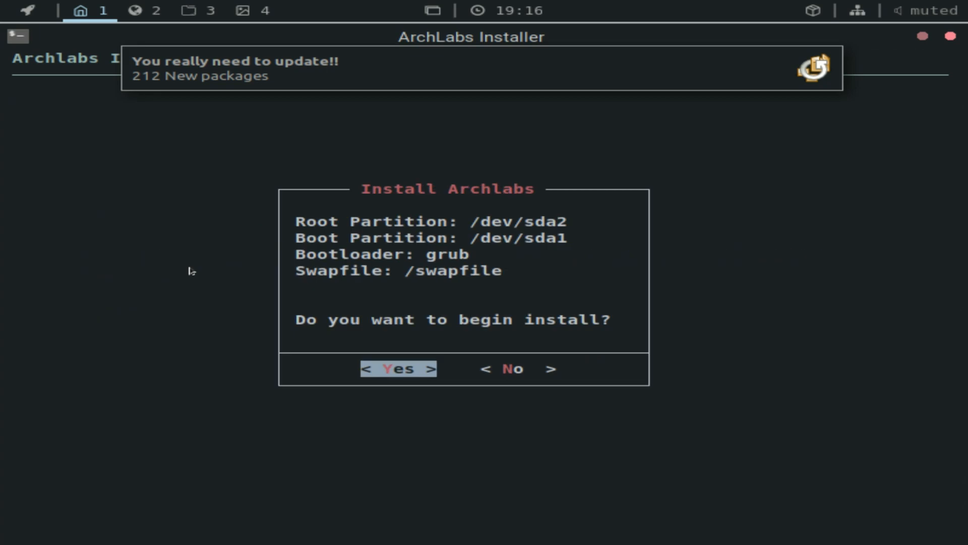
Step: Start the installation and choose Automatic Sort for the mirrorlist
{"action": "left_click", "coordinate": [398, 369]}
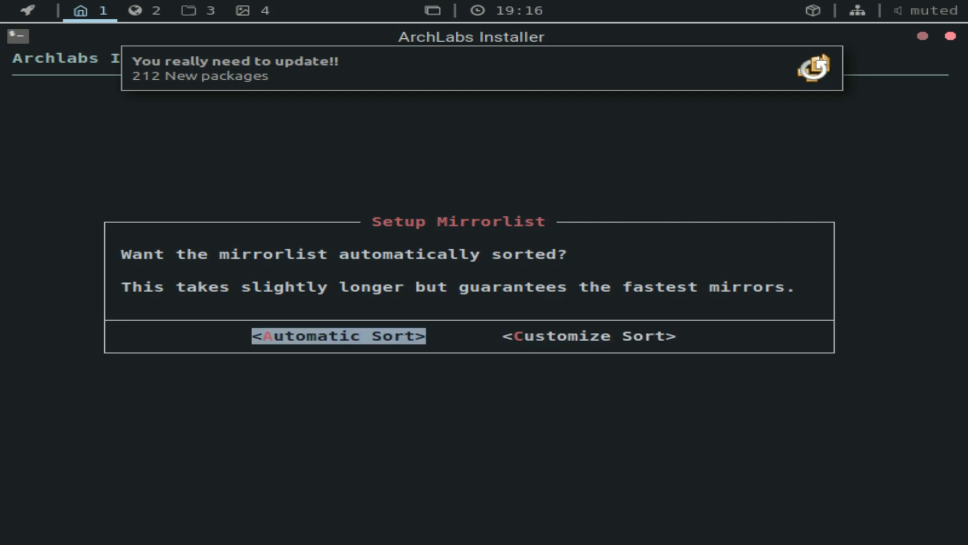
{"action": "left_click", "coordinate": [337, 336]}
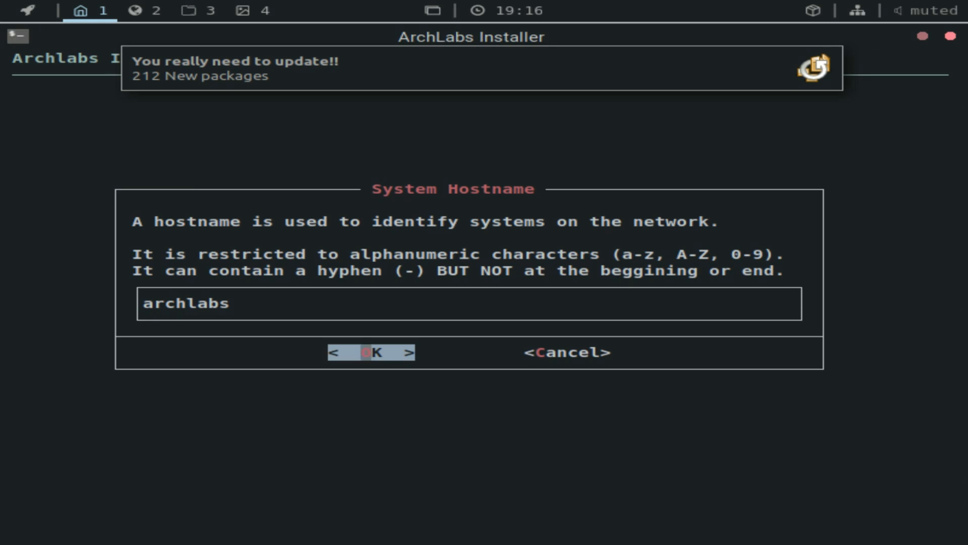
Step: Keep archlabs as the hostname and select a locale from the scrolled list
{"action": "left_click", "coordinate": [371, 353]}
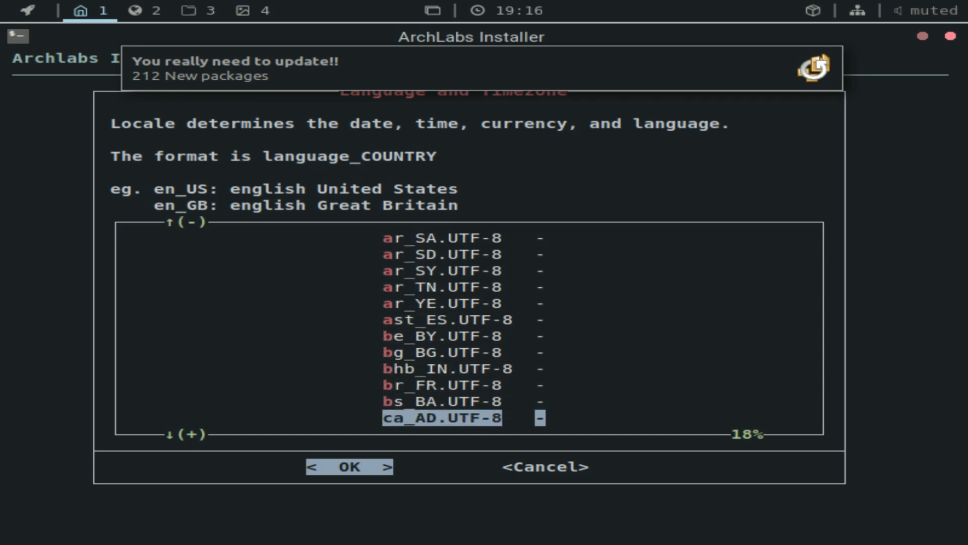
{"action": "scroll", "scroll_direction": "down", "scroll_amount": 3}
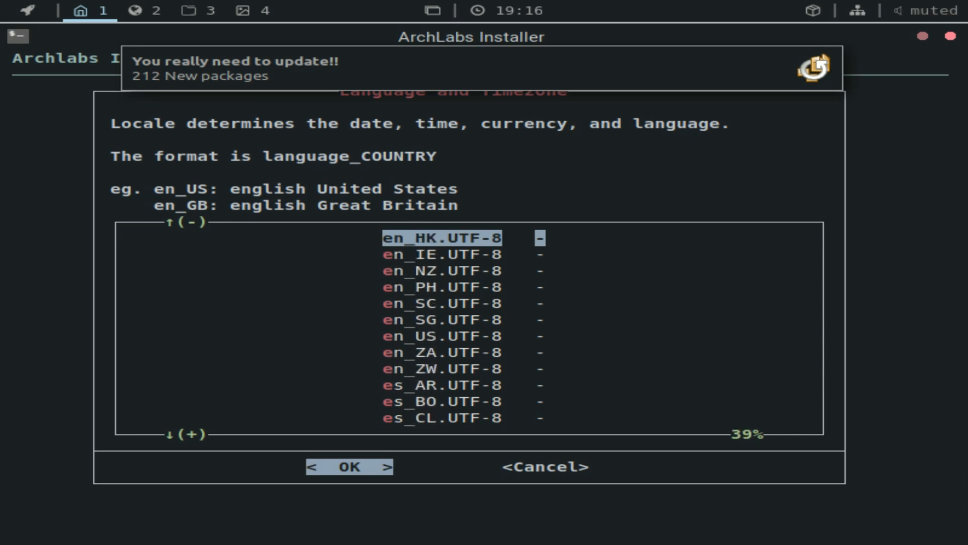
{"action": "left_click", "coordinate": [347, 466]}
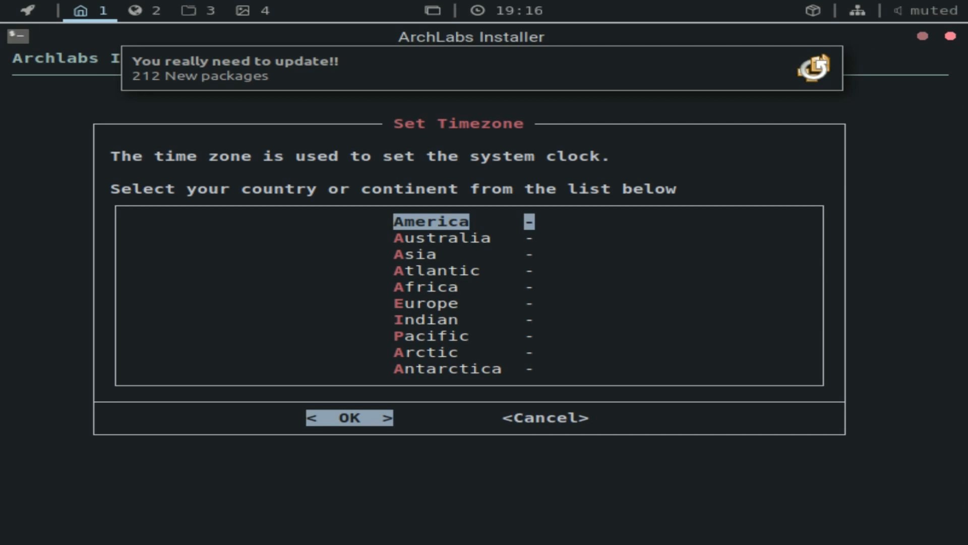
Step: Pick America, then Antigua, and confirm America/Antigua as the time zone
{"action": "left_click", "coordinate": [349, 418]}
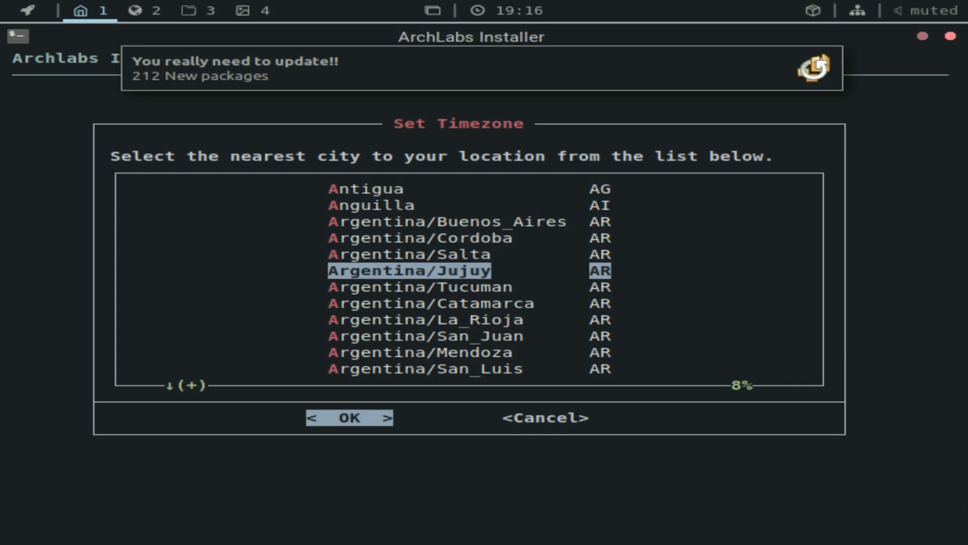
{"action": "scroll", "scroll_direction": "down", "scroll_amount": 3}
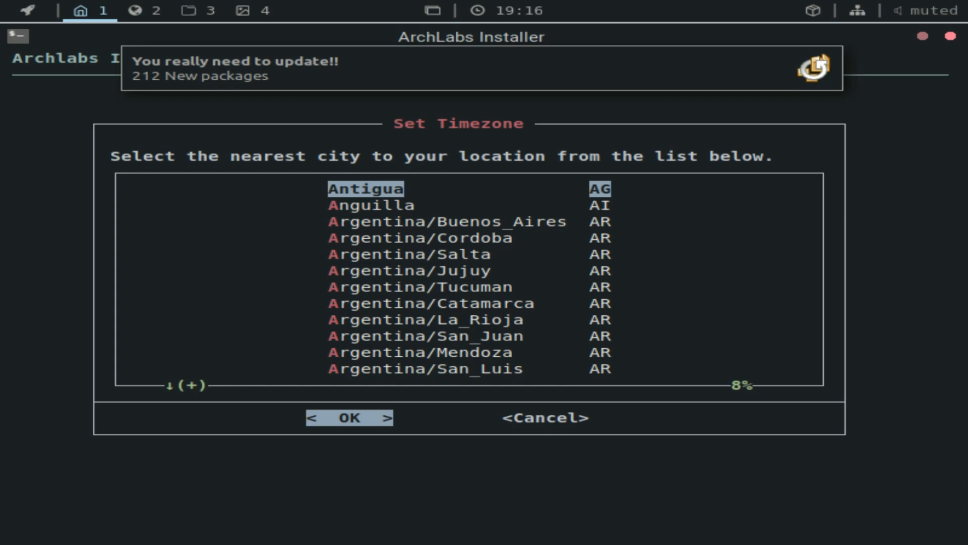
{"action": "left_click", "coordinate": [349, 417]}
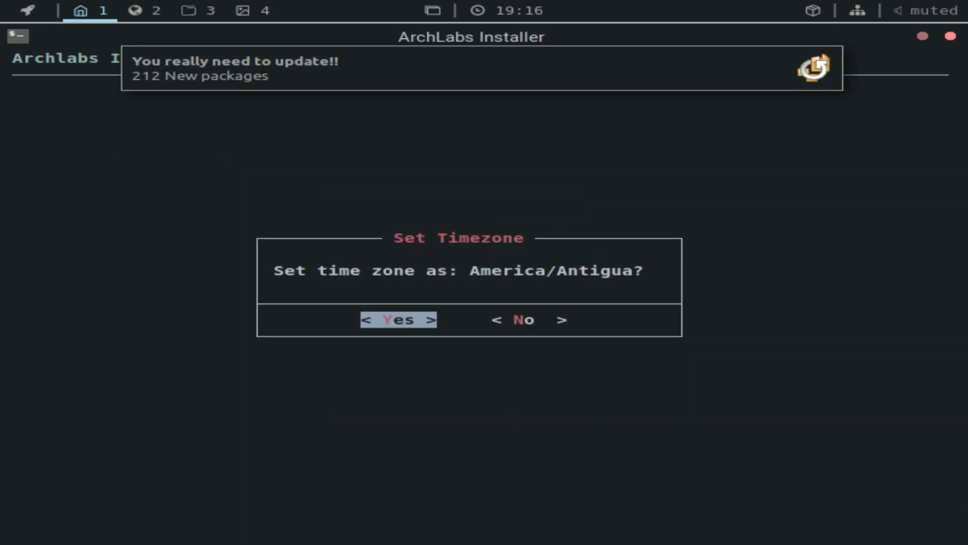
{"action": "left_click", "coordinate": [398, 319]}
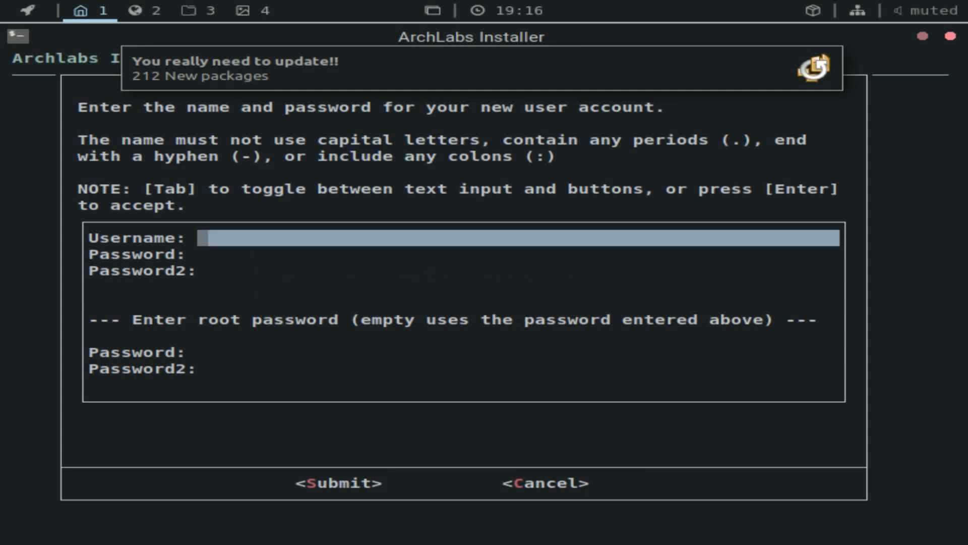
Step: Create the 'linuxterminal' user account with its password and a root password
{"action": "type", "text": "l"}
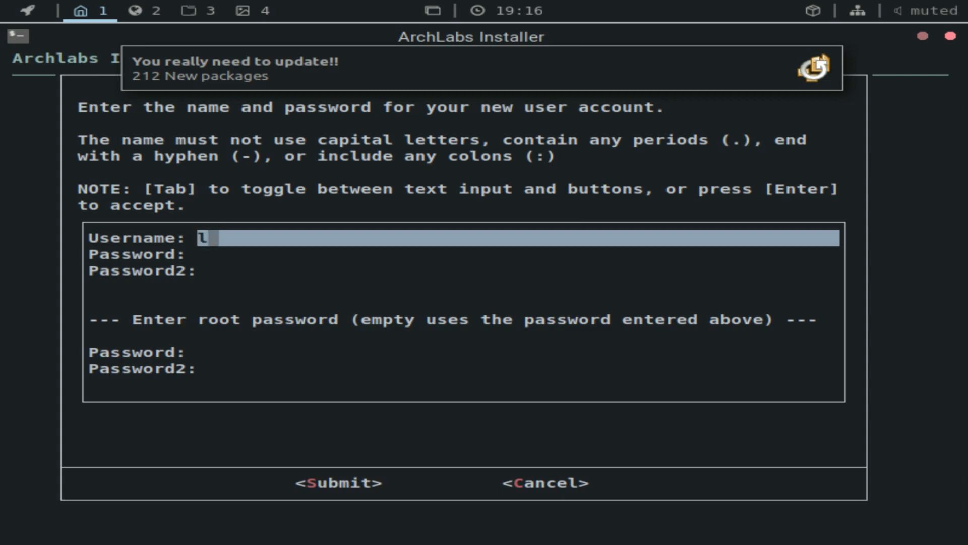
{"action": "type", "text": "inu"}
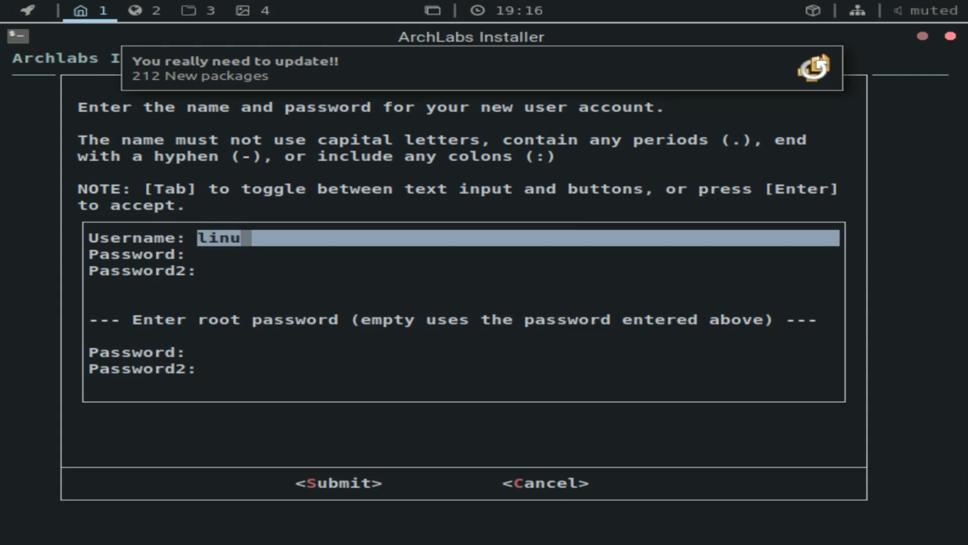
{"action": "type", "text": "xterminal"}
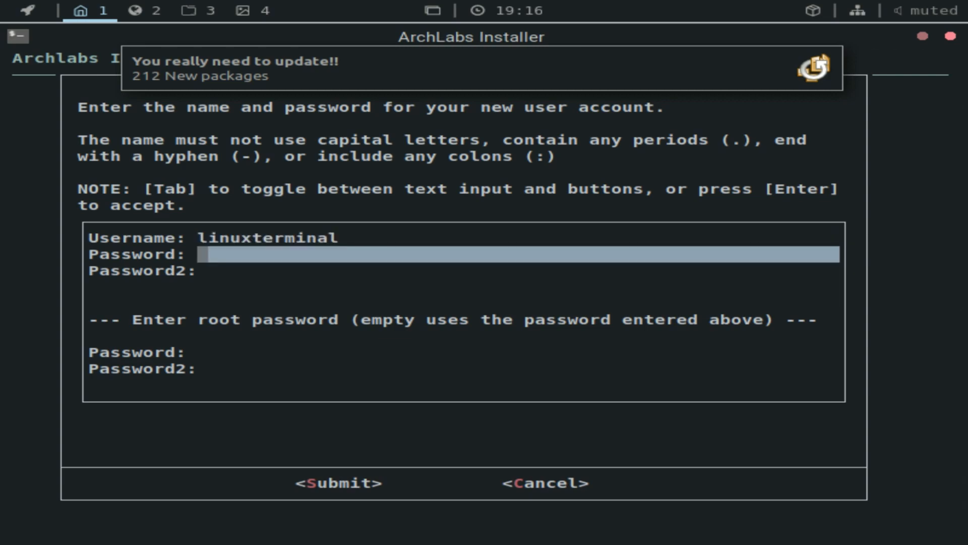
{"action": "type", "text": "**"}
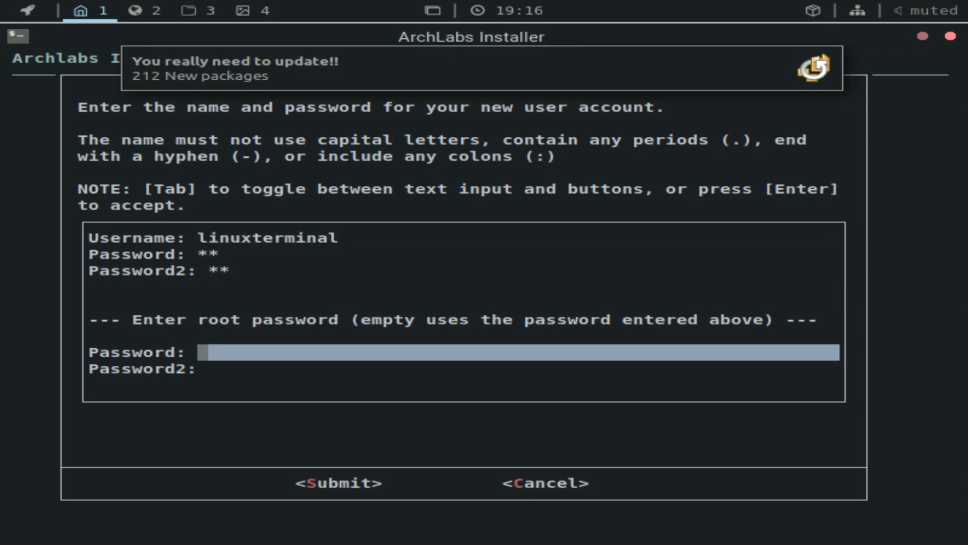
{"action": "type", "text": "**"}
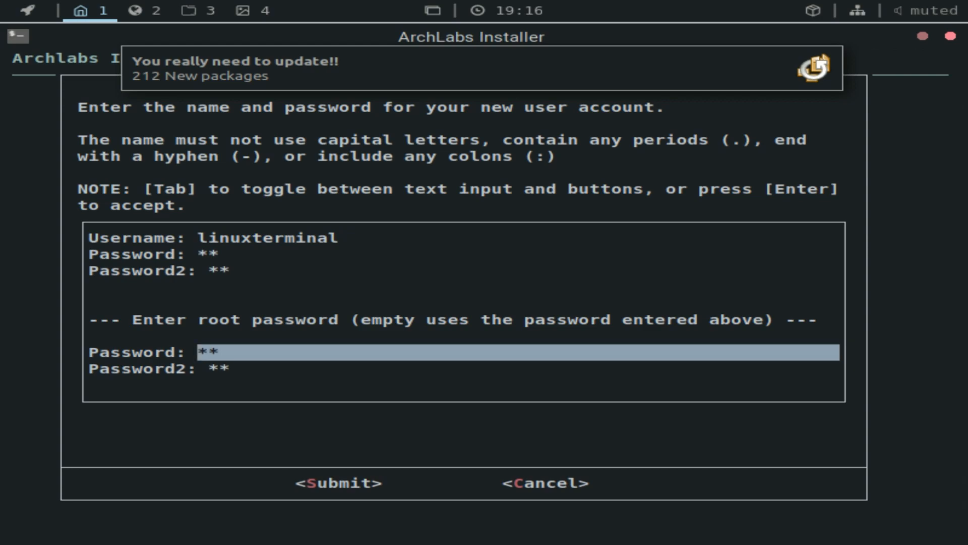
{"action": "key", "text": "Tab"}
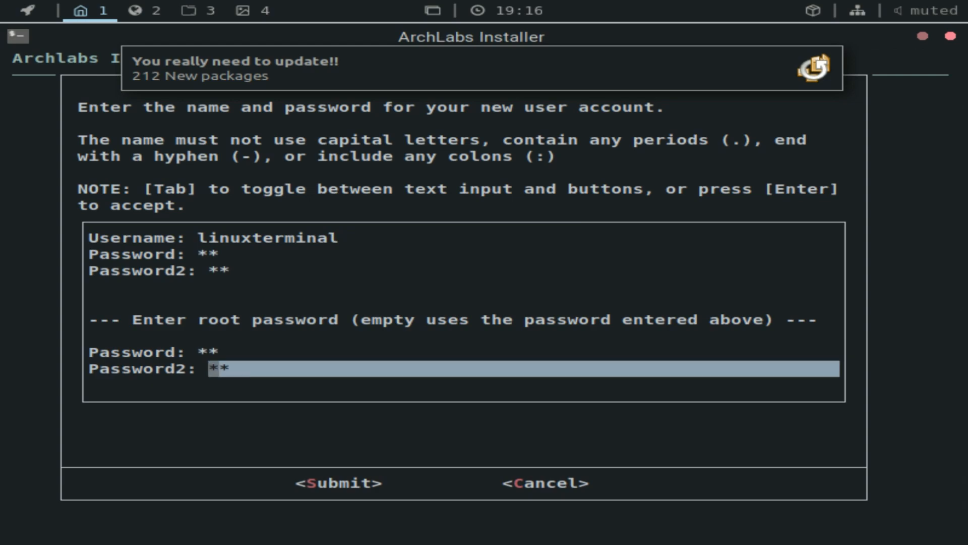
{"action": "key", "text": "Tab"}
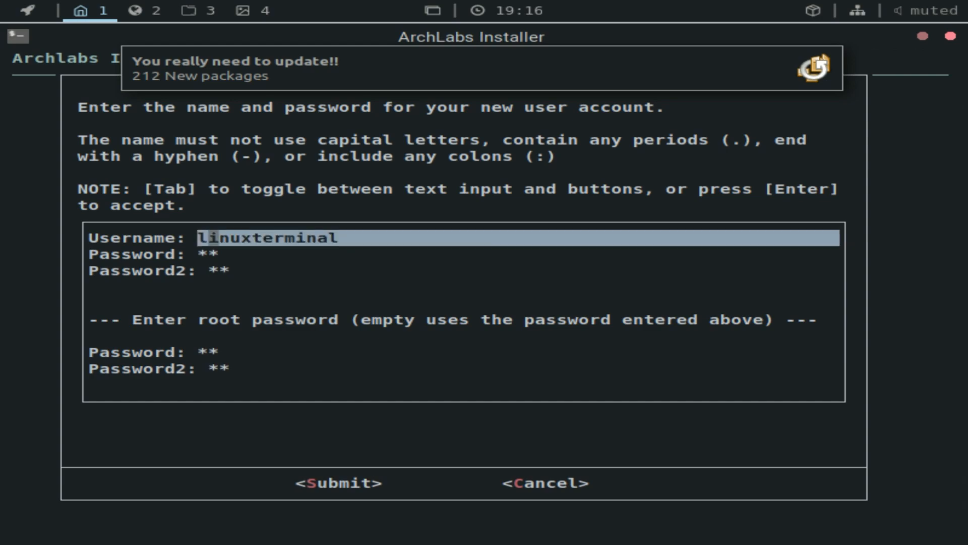
{"action": "key", "text": "Tab"}
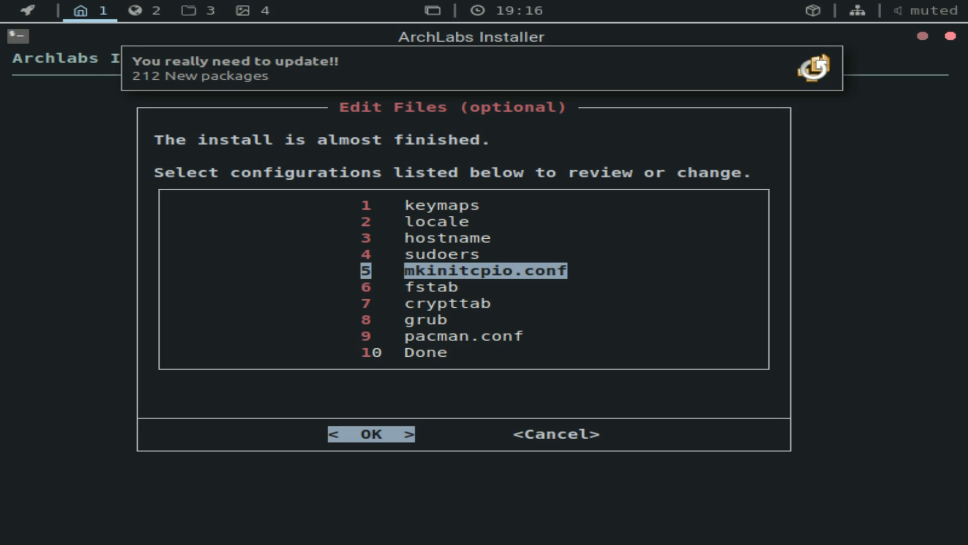
Step: Skip editing configuration files, then exit the installer and reboot
{"action": "key", "text": "Down"}
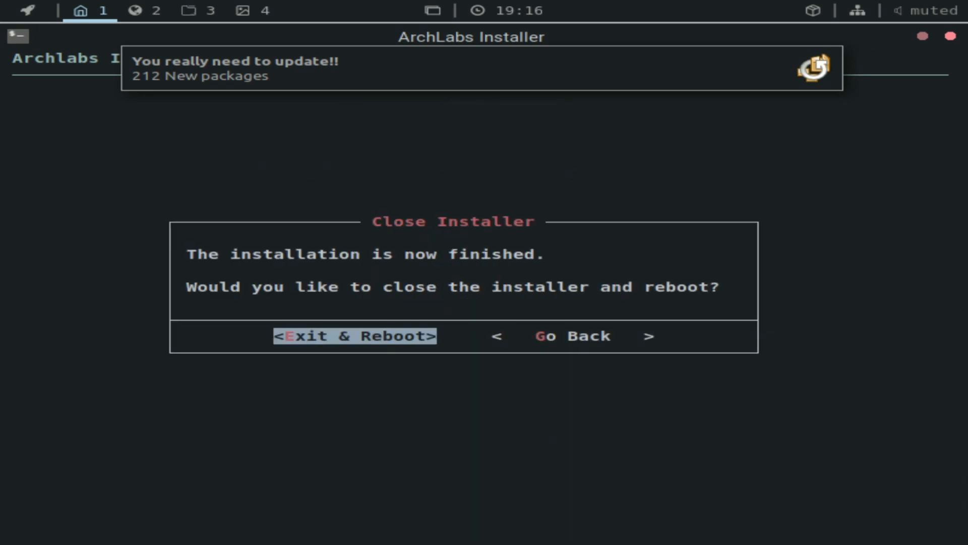
{"action": "left_click", "coordinate": [354, 336]}
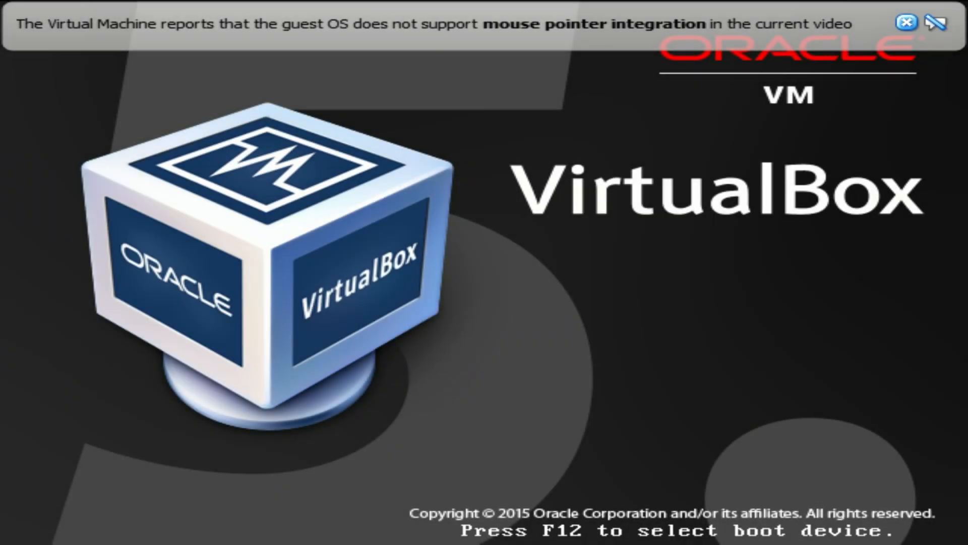
Step: Focus the VM window and start ArchLabs from its boot menu
{"action": "left_click", "coordinate": [905, 23]}
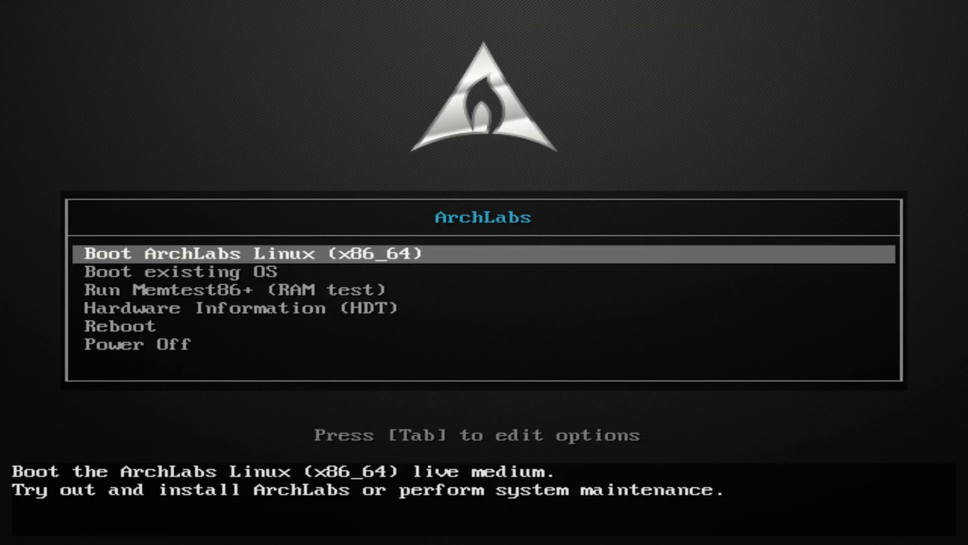
{"action": "key", "text": "Down"}
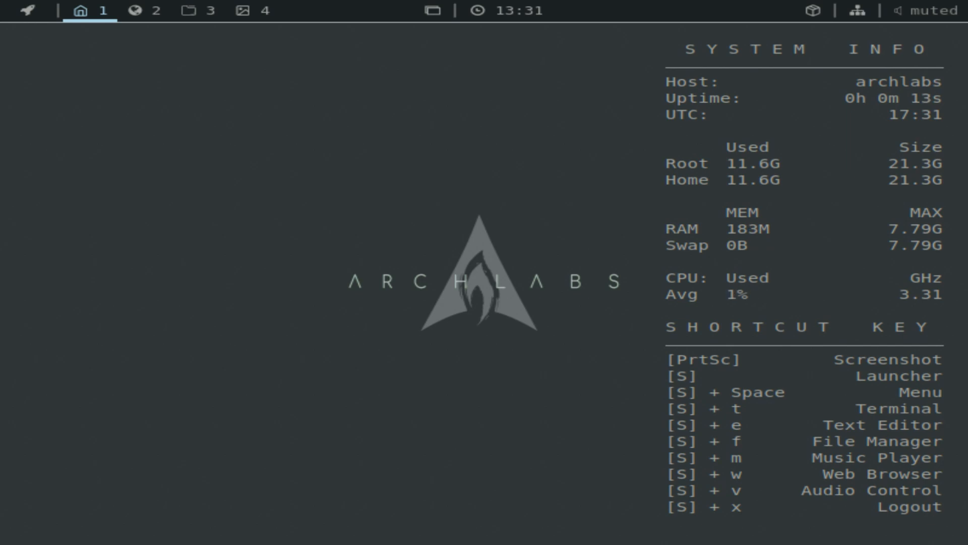
Step: Open the desktop menu and continue past the al-hello greeting
{"action": "right_click", "coordinate": [185, 218]}
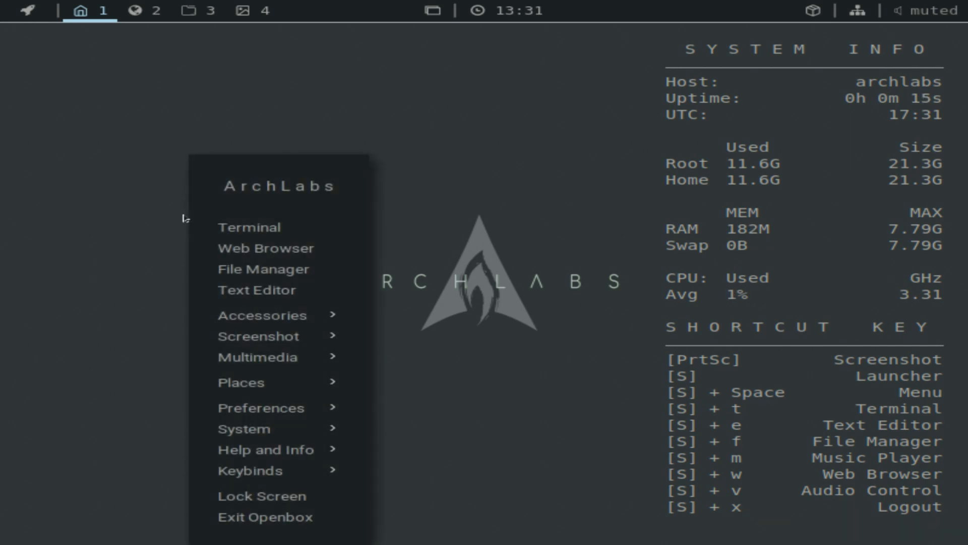
{"action": "mouse_move", "coordinate": [371, 341]}
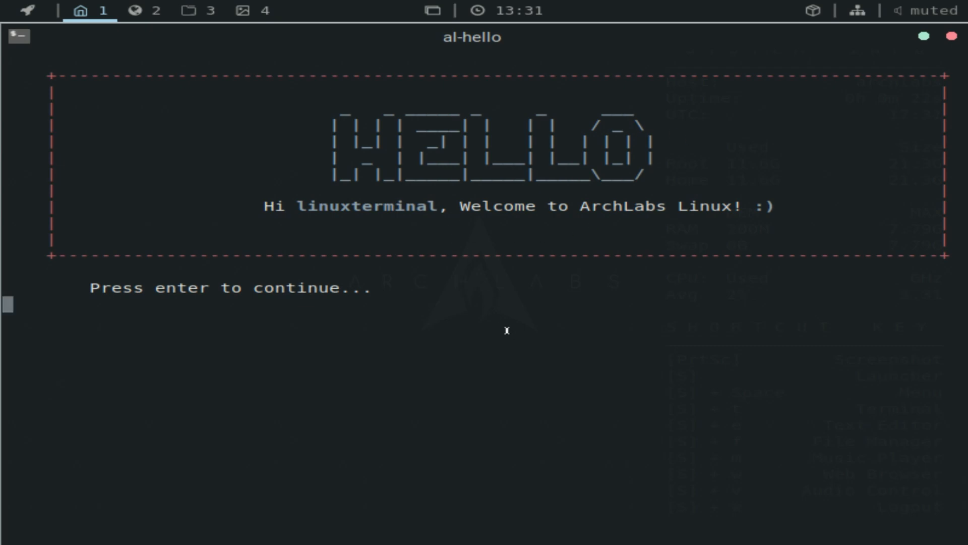
{"action": "key", "text": "enter"}
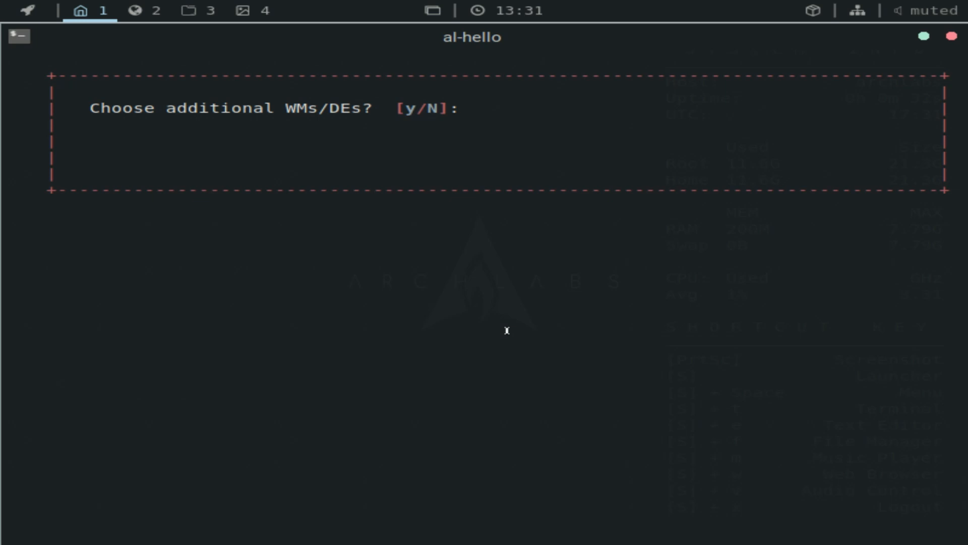
Step: Answer 'y' to choosing additional WMs/DEs in al-hello
{"action": "type", "text": "y"}
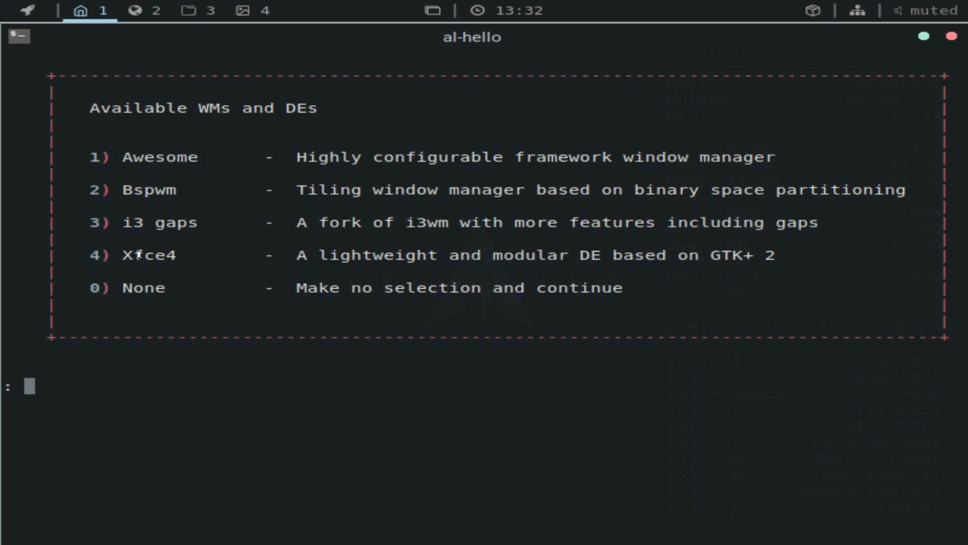
{"action": "mouse_move", "coordinate": [173, 327]}
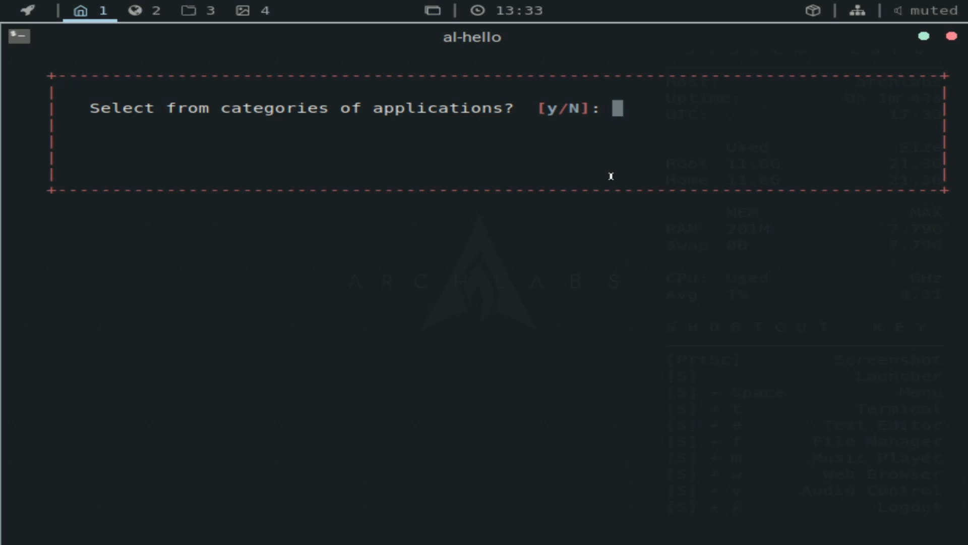
Step: Decline extra WMs, then choose categories, Web Browsers (2), and None (0)
{"action": "type", "text": "n"}
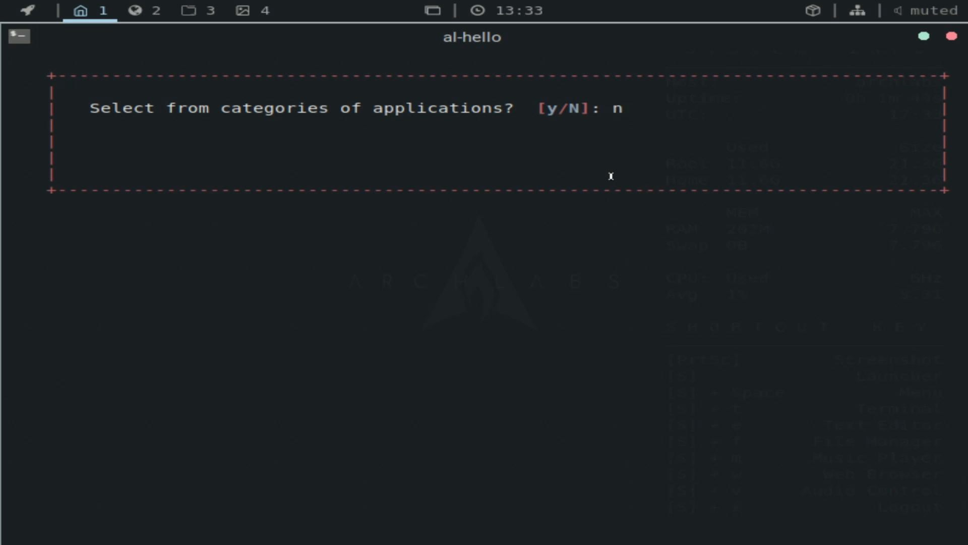
{"action": "type", "text": "y"}
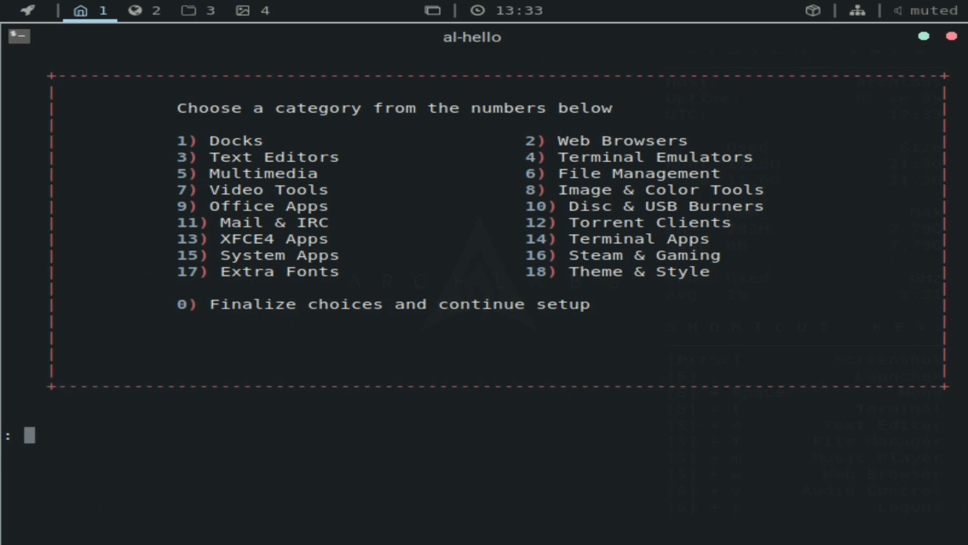
{"action": "type", "text": "2"}
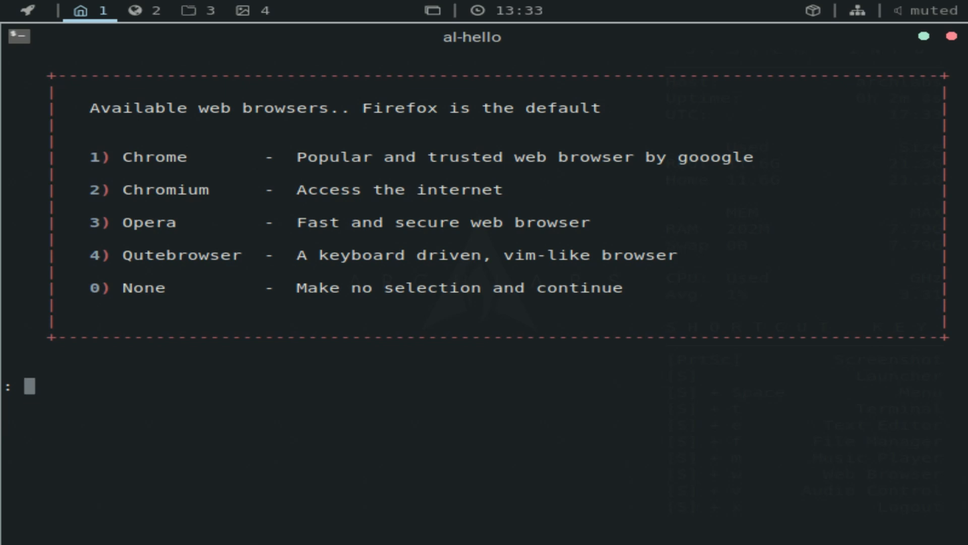
{"action": "type", "text": "0"}
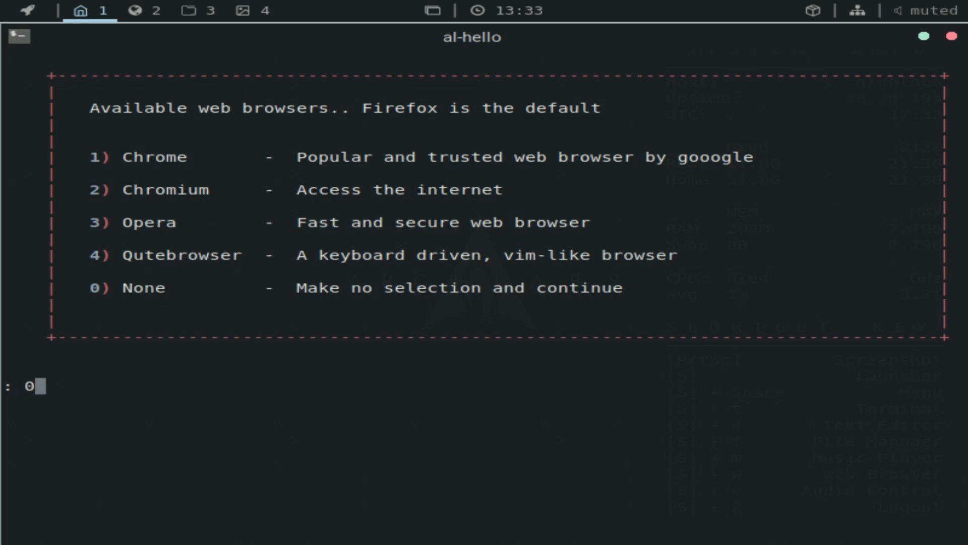
{"action": "key", "text": "Return"}
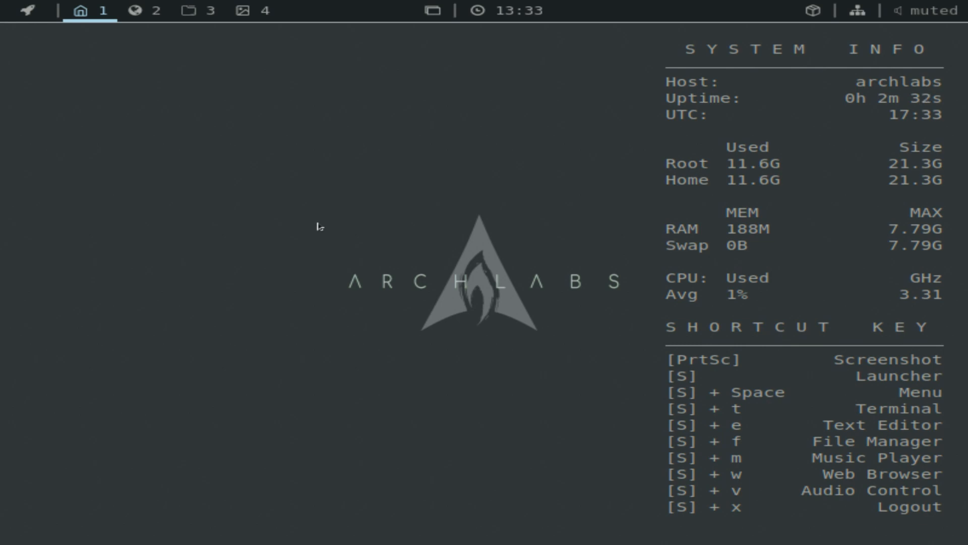
{"action": "mouse_move", "coordinate": [115, 119]}
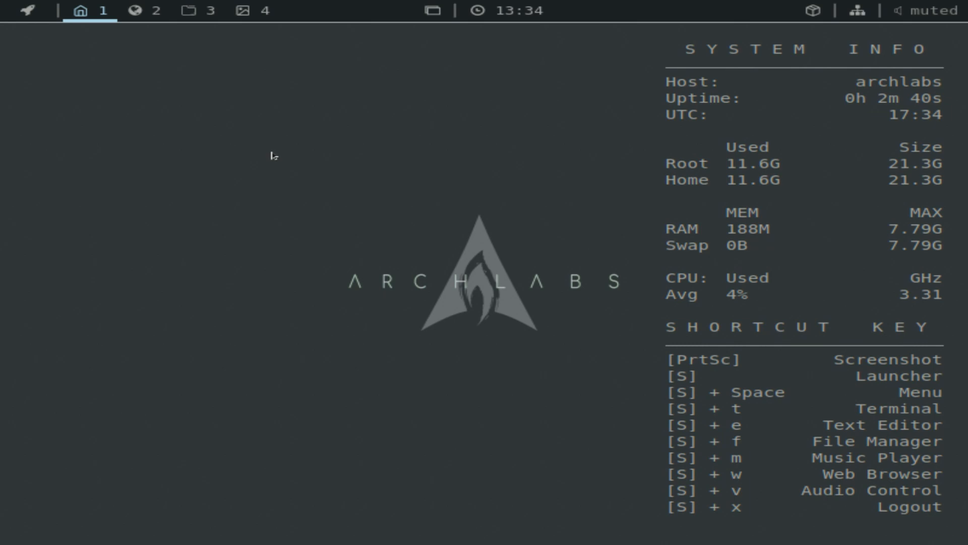
Step: Search the rofi launcher for 'displa' to launch Display settings
{"action": "key", "text": "super"}
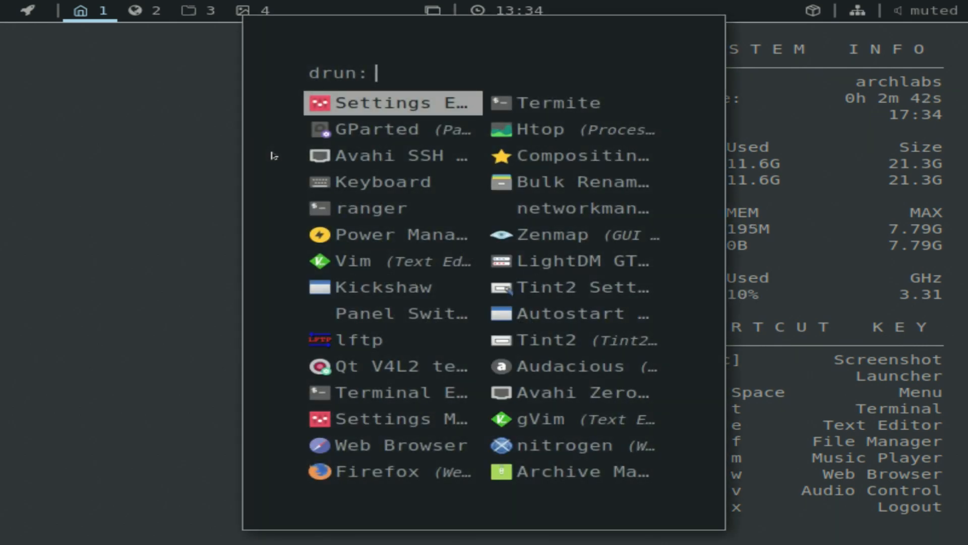
{"action": "type", "text": "displa"}
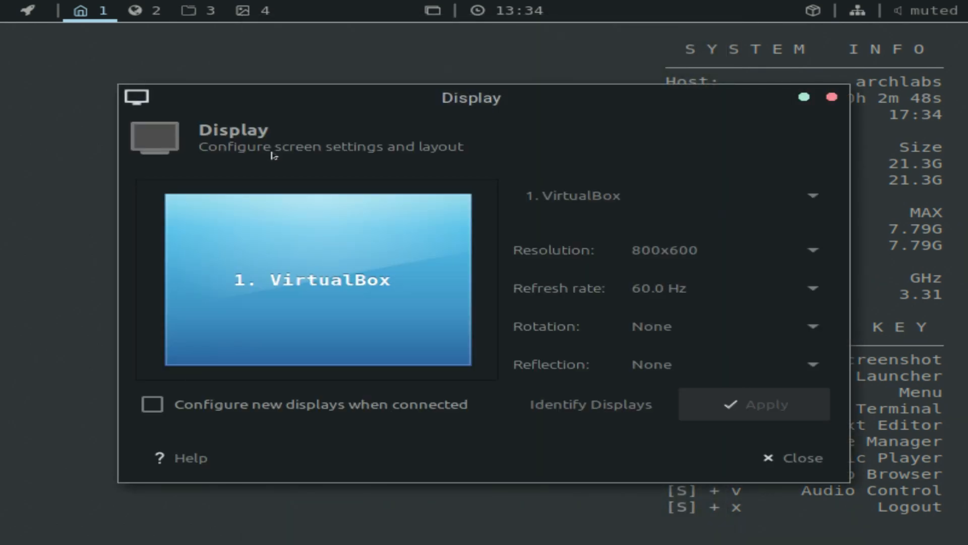
Step: Set the resolution to 1920x1080, close Display settings, and open the desktop menu
{"action": "left_click", "coordinate": [723, 250]}
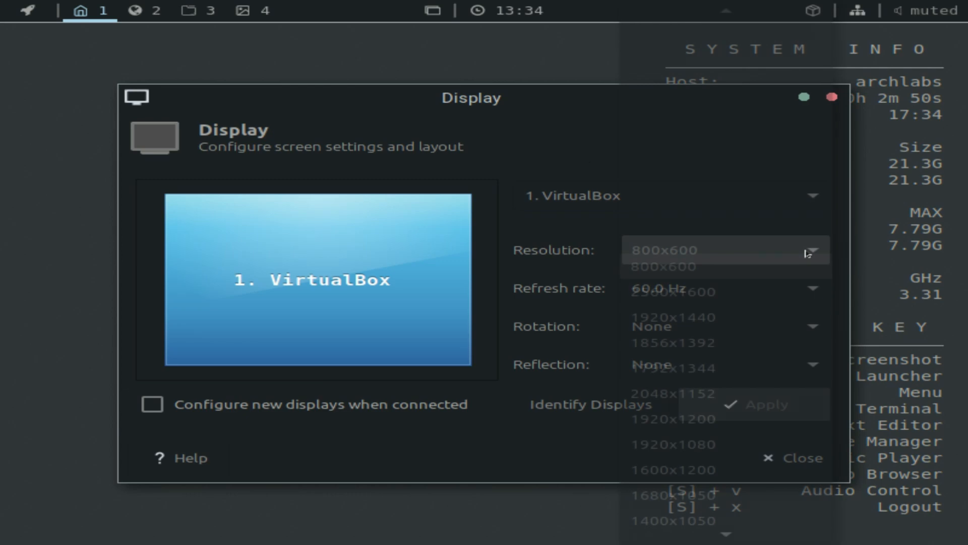
{"action": "left_click", "coordinate": [722, 249]}
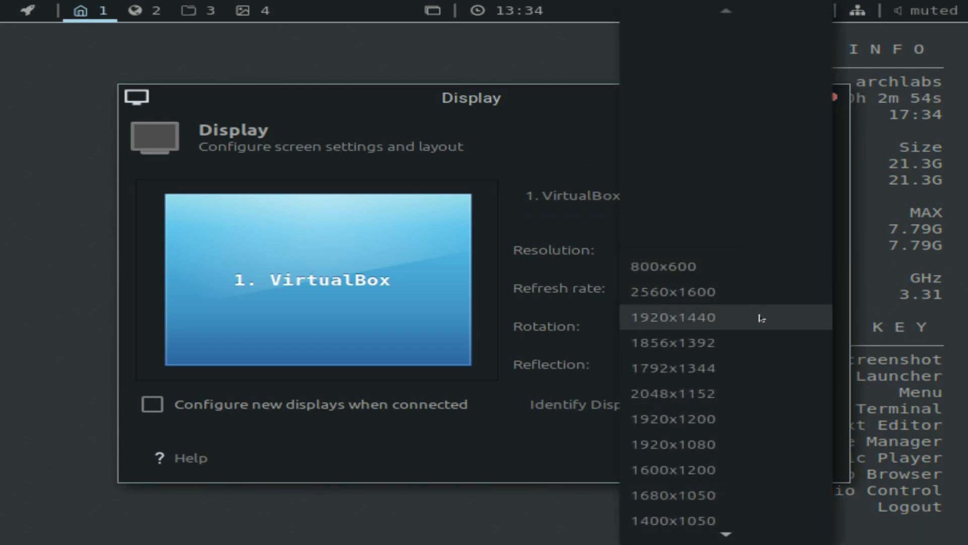
{"action": "scroll", "scroll_direction": "down", "scroll_amount": 3}
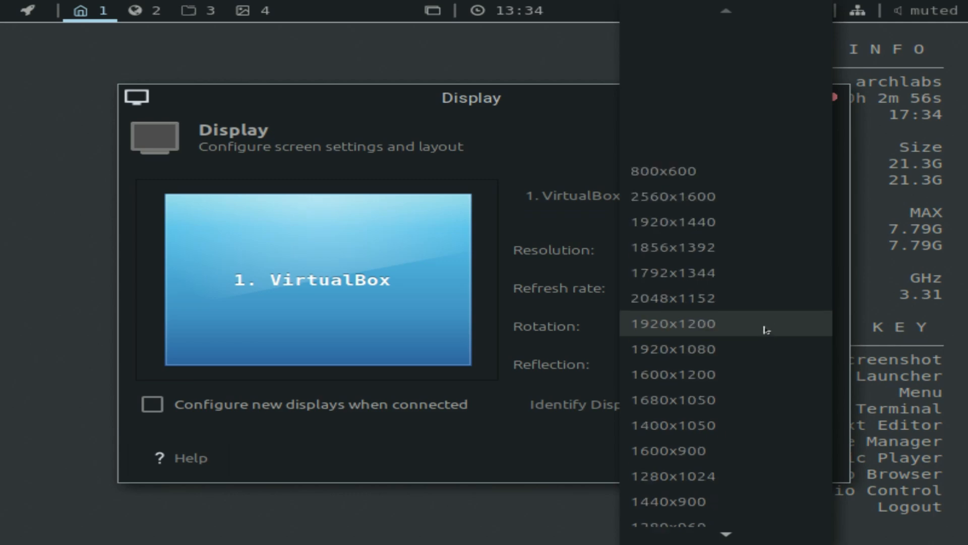
{"action": "scroll", "scroll_direction": "down", "scroll_amount": 3}
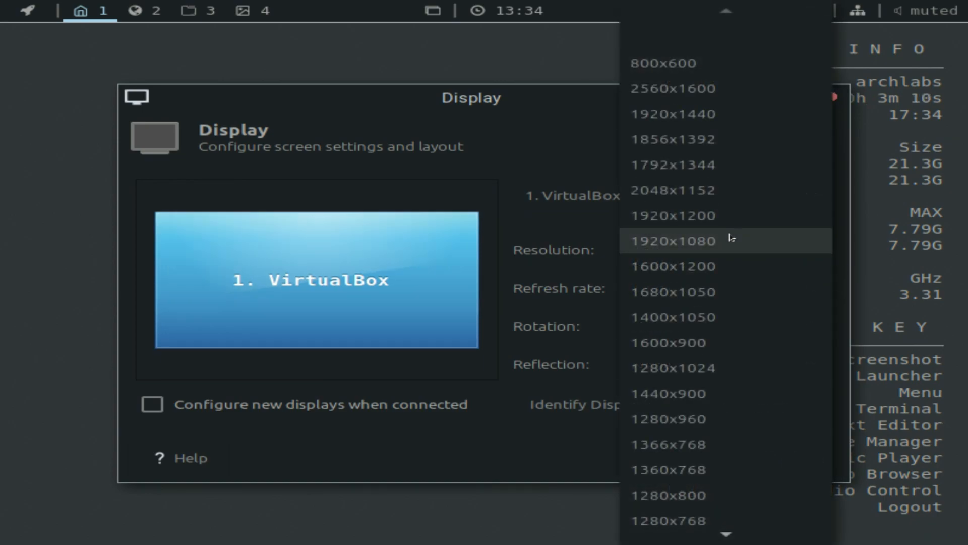
{"action": "left_click", "coordinate": [673, 242]}
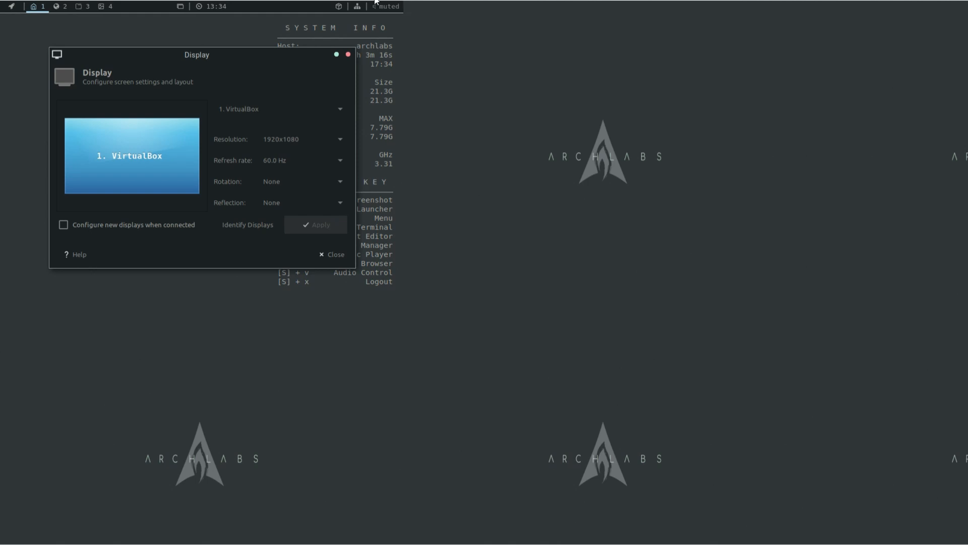
{"action": "left_click", "coordinate": [336, 254]}
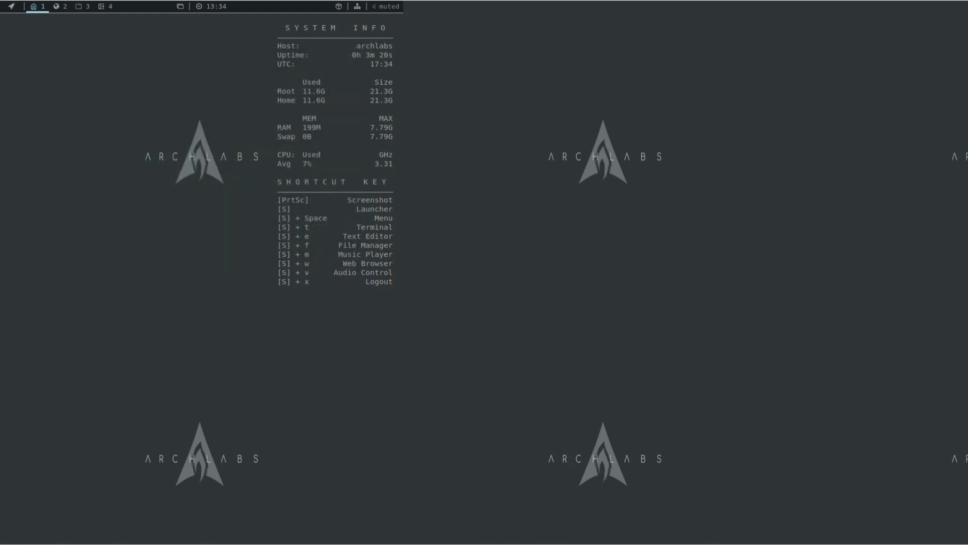
{"action": "right_click", "coordinate": [177, 210]}
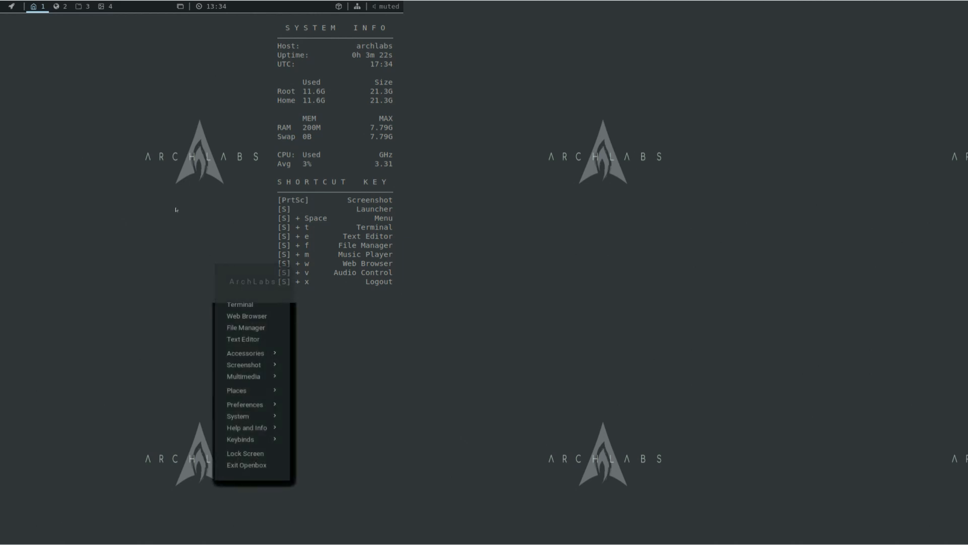